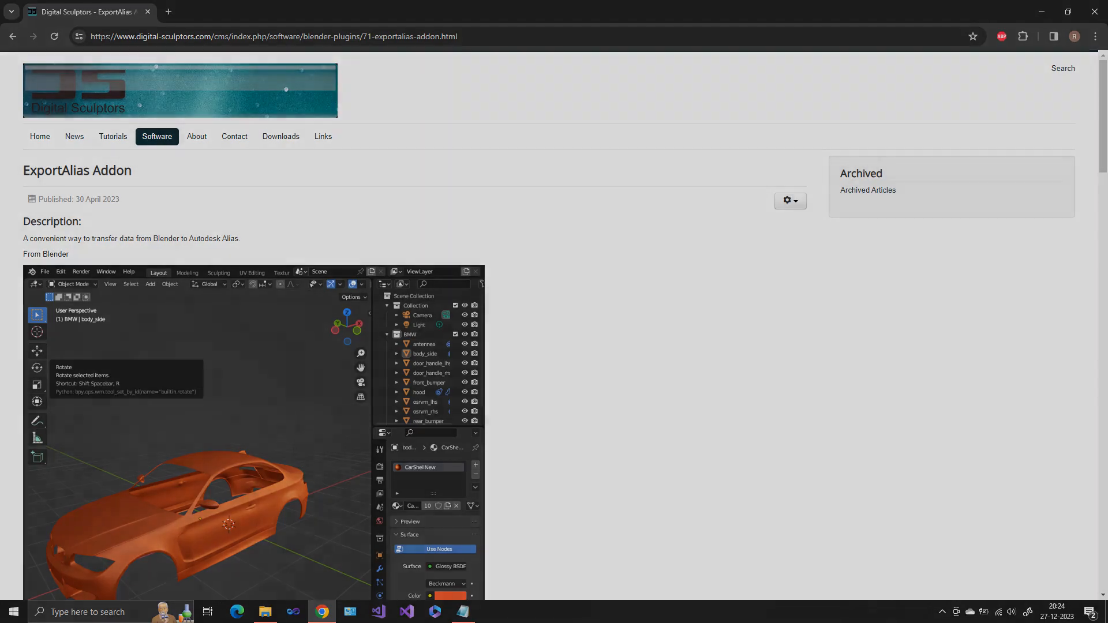
Install the ExportAlias_win_x64.zip add-on through Blender's Preferences
{"action": "left_click", "coordinate": [491, 612]}
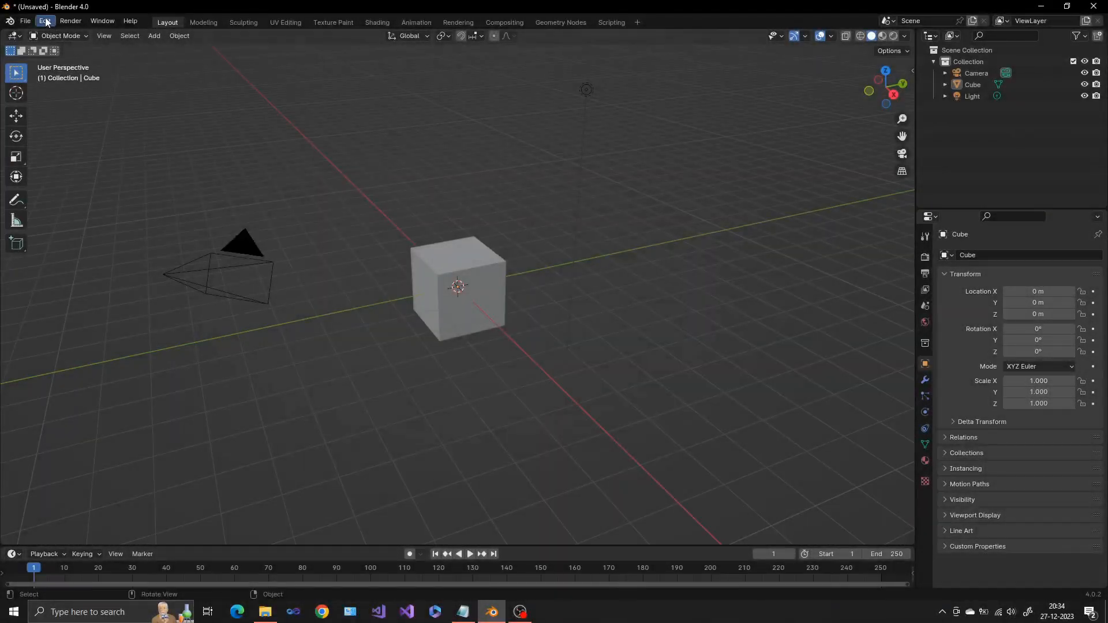
{"action": "left_click", "coordinate": [43, 21]}
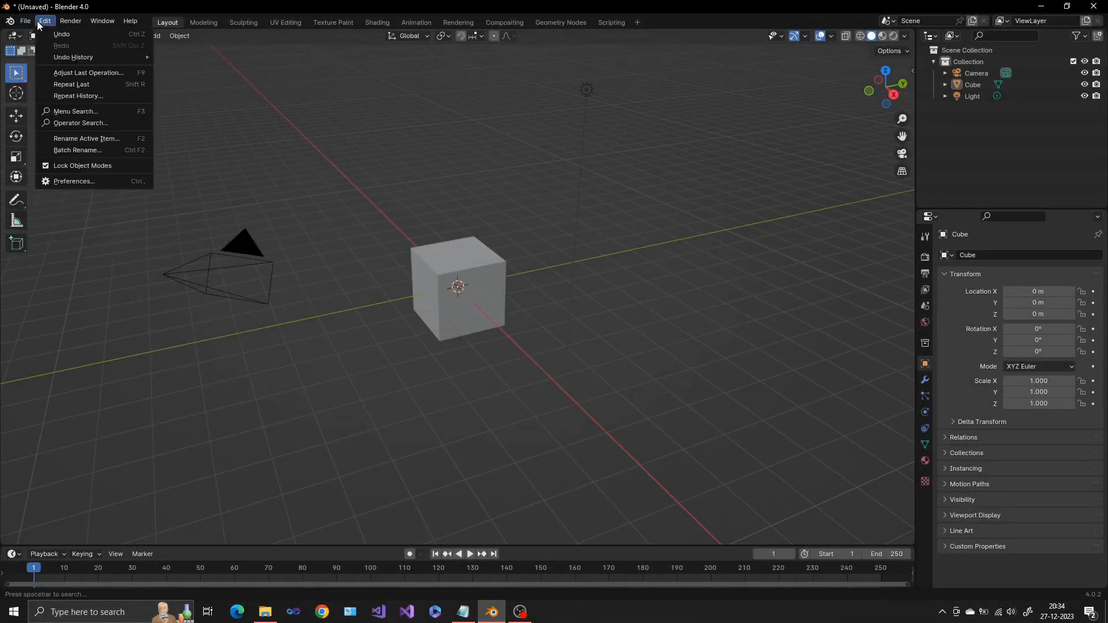
{"action": "left_click", "coordinate": [73, 182]}
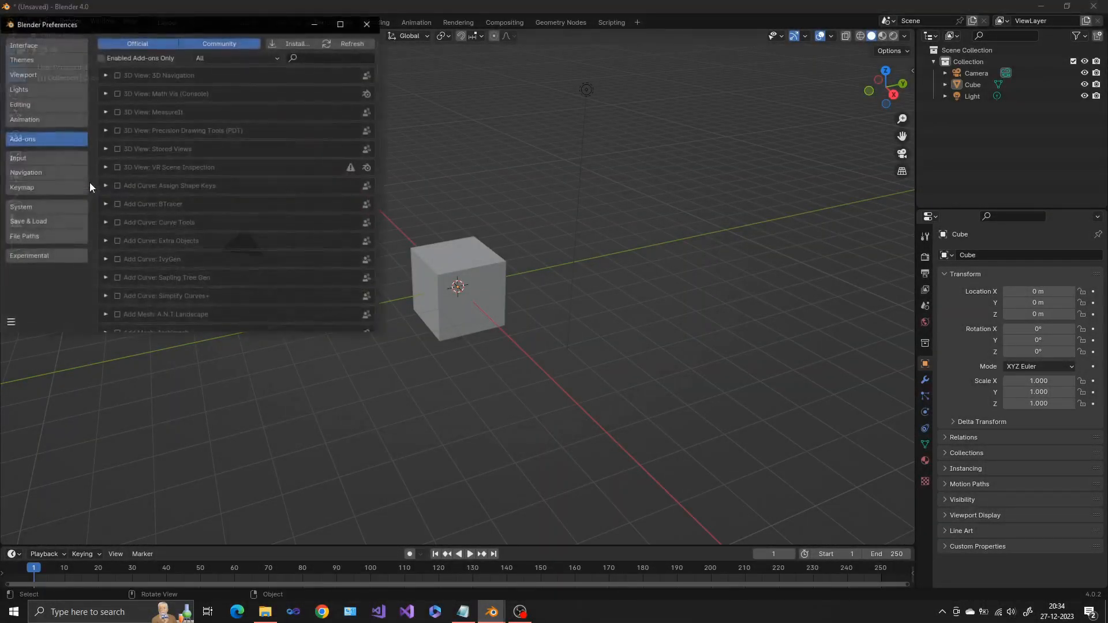
{"action": "left_click", "coordinate": [296, 44]}
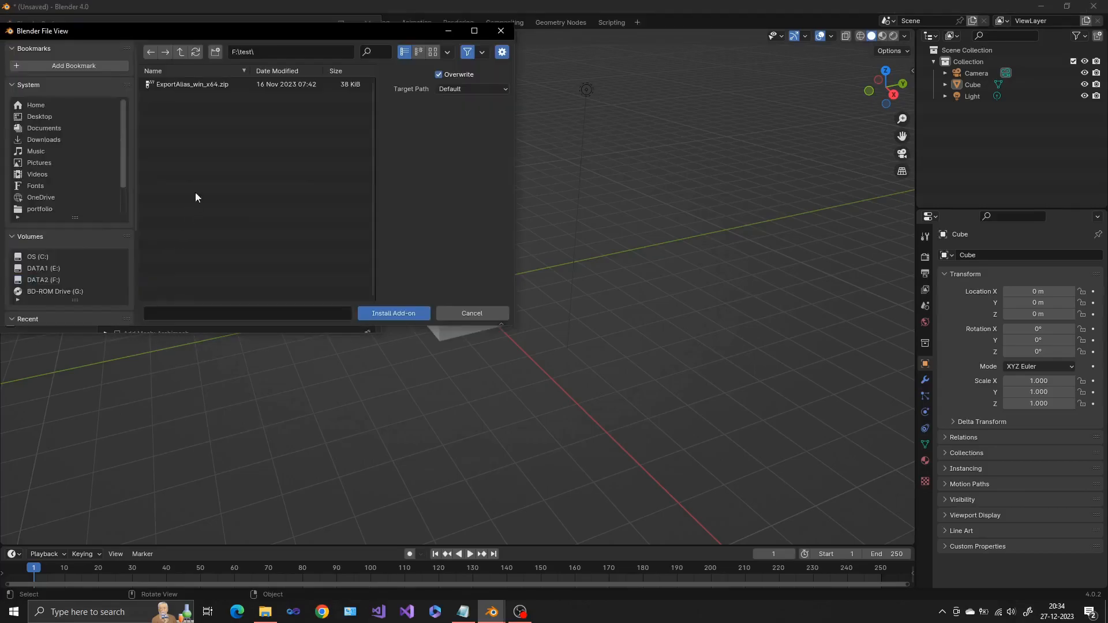
{"action": "left_click", "coordinate": [191, 84]}
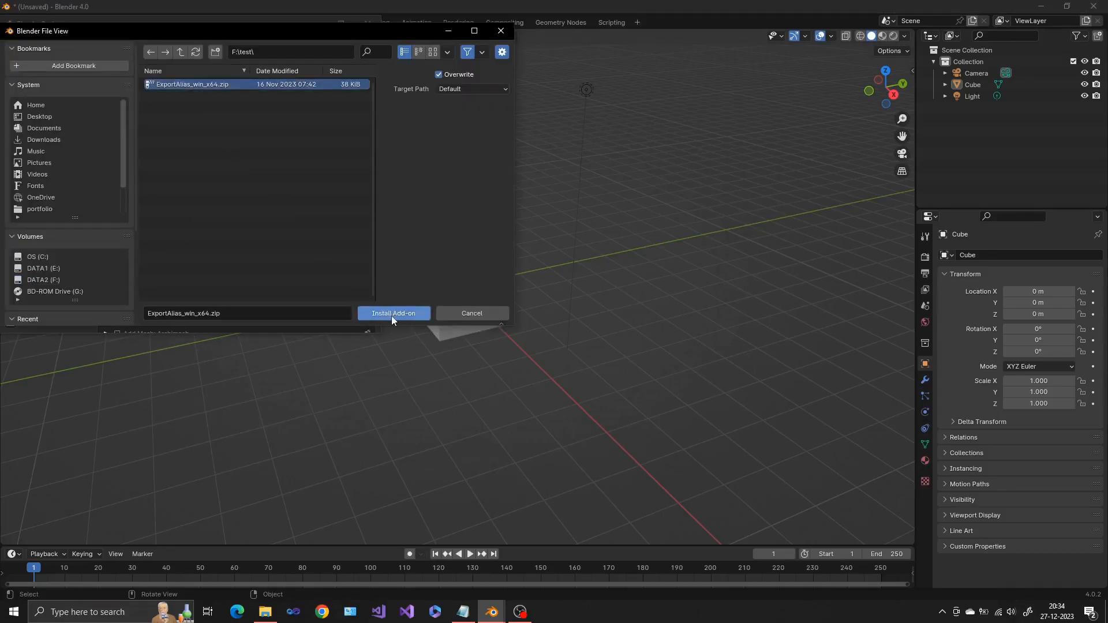
{"action": "left_click", "coordinate": [393, 313]}
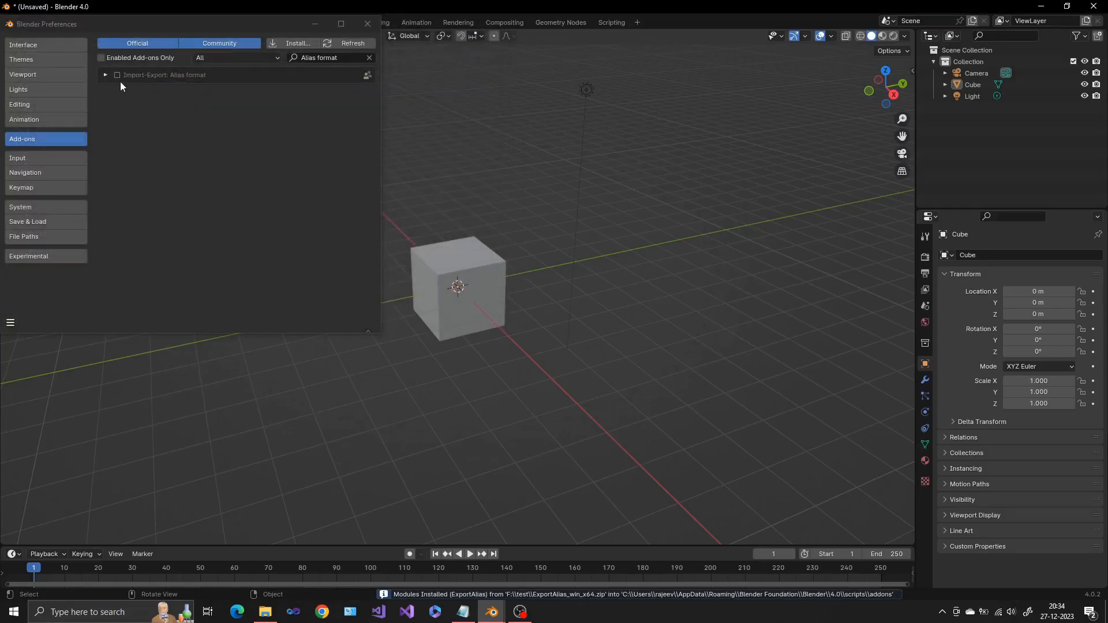
Enable Import-Export: Alias format, expand its details and view its online documentation
{"action": "left_click", "coordinate": [116, 75]}
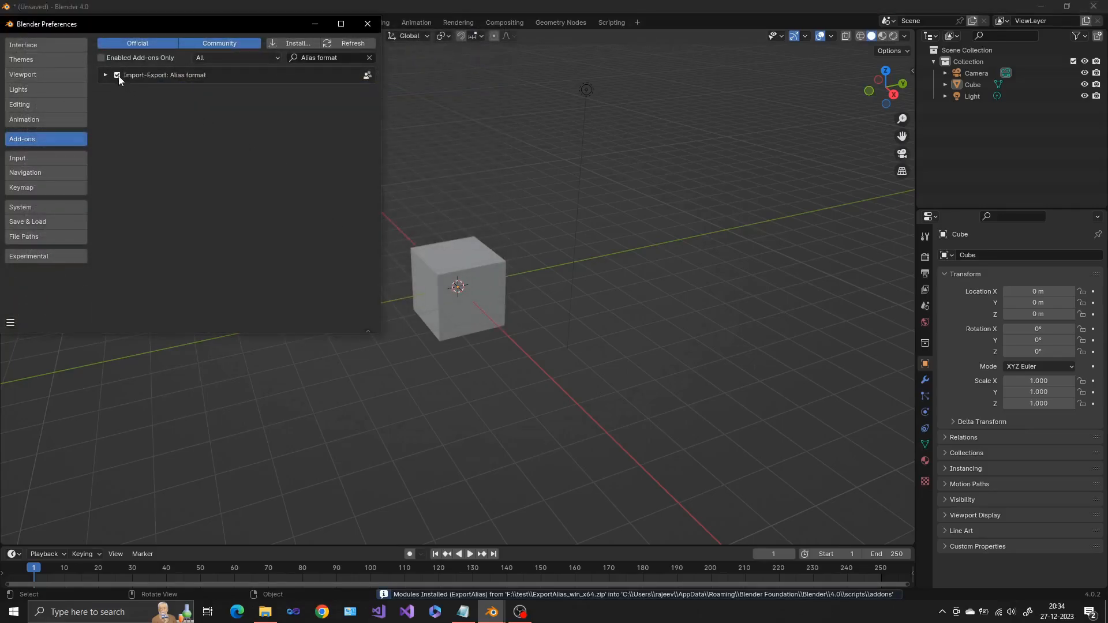
{"action": "left_click", "coordinate": [105, 75]}
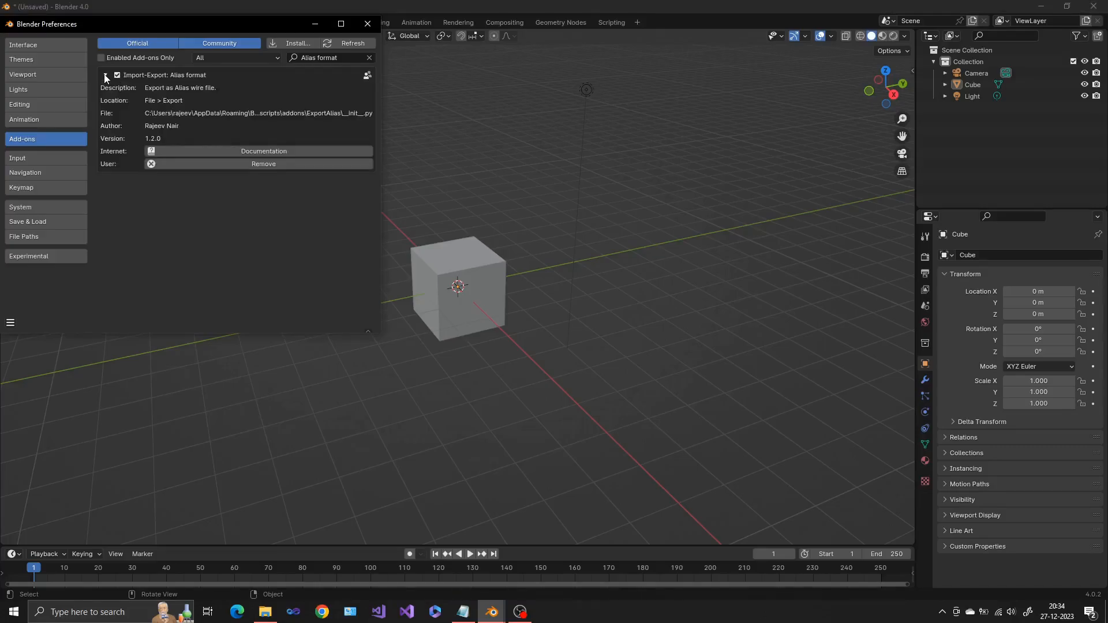
{"action": "mouse_move", "coordinate": [263, 150]}
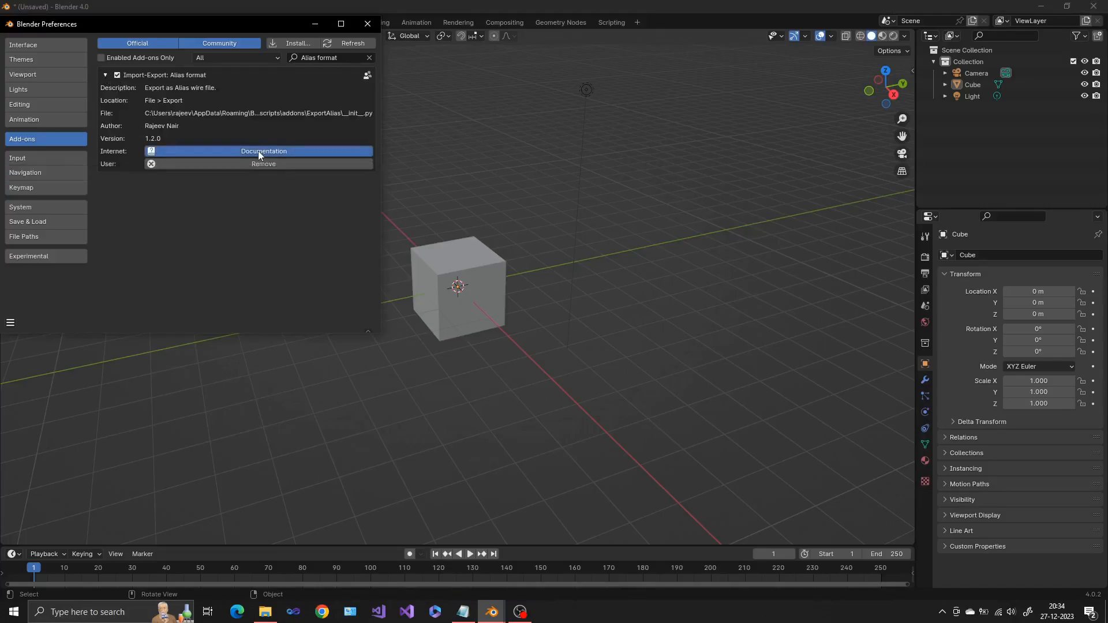
{"action": "left_click", "coordinate": [263, 152]}
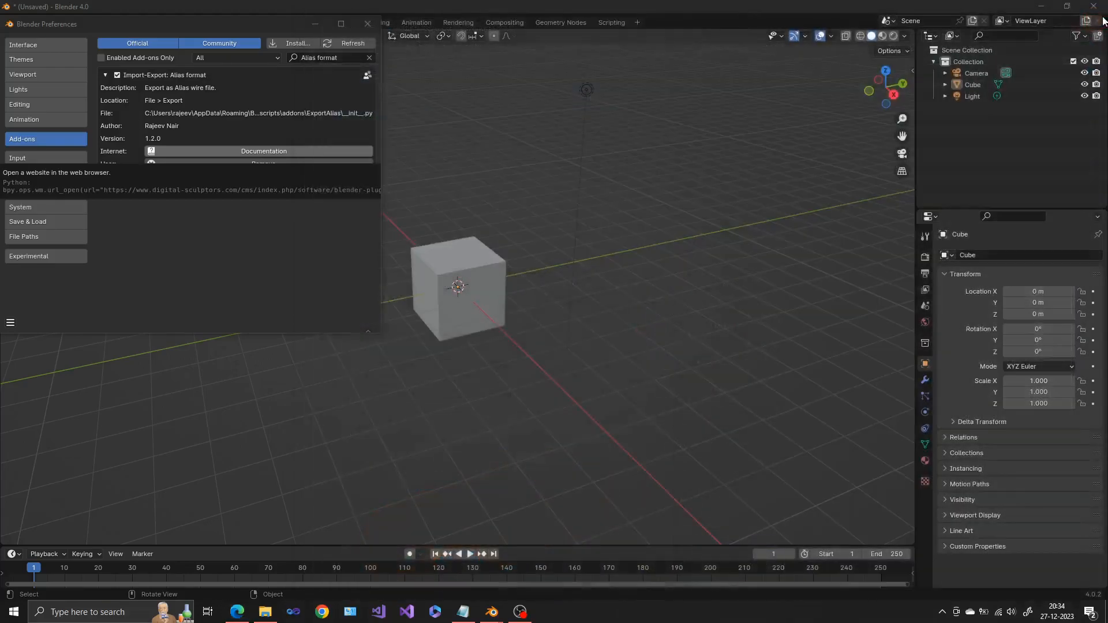
Close Preferences and view the File menu's export formats, now listing Export Alias
{"action": "left_click", "coordinate": [367, 23]}
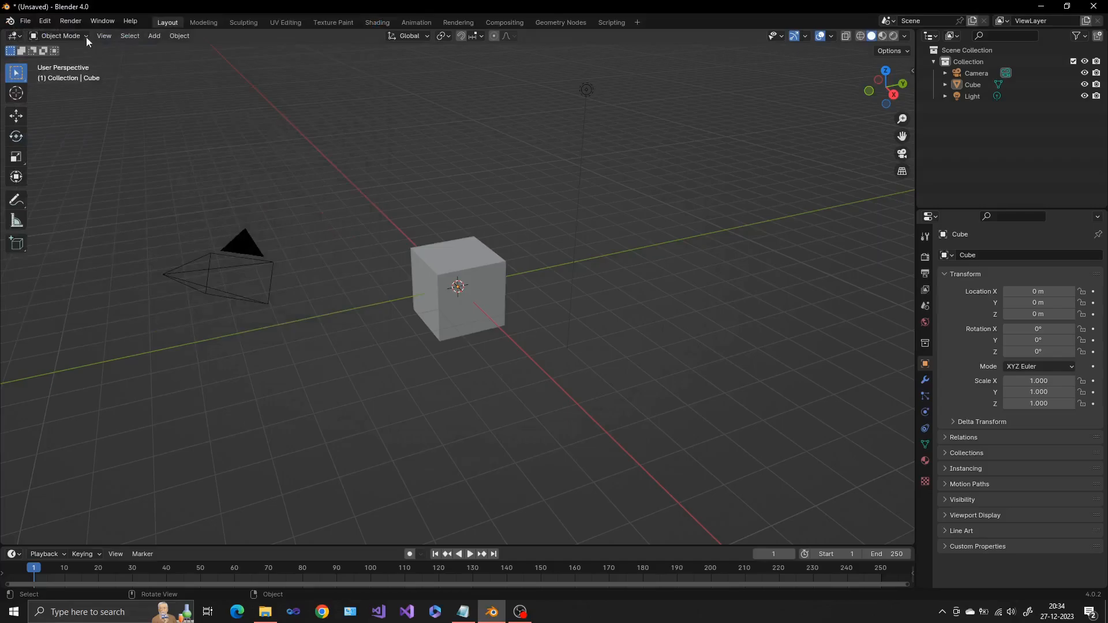
{"action": "left_click", "coordinate": [24, 21]}
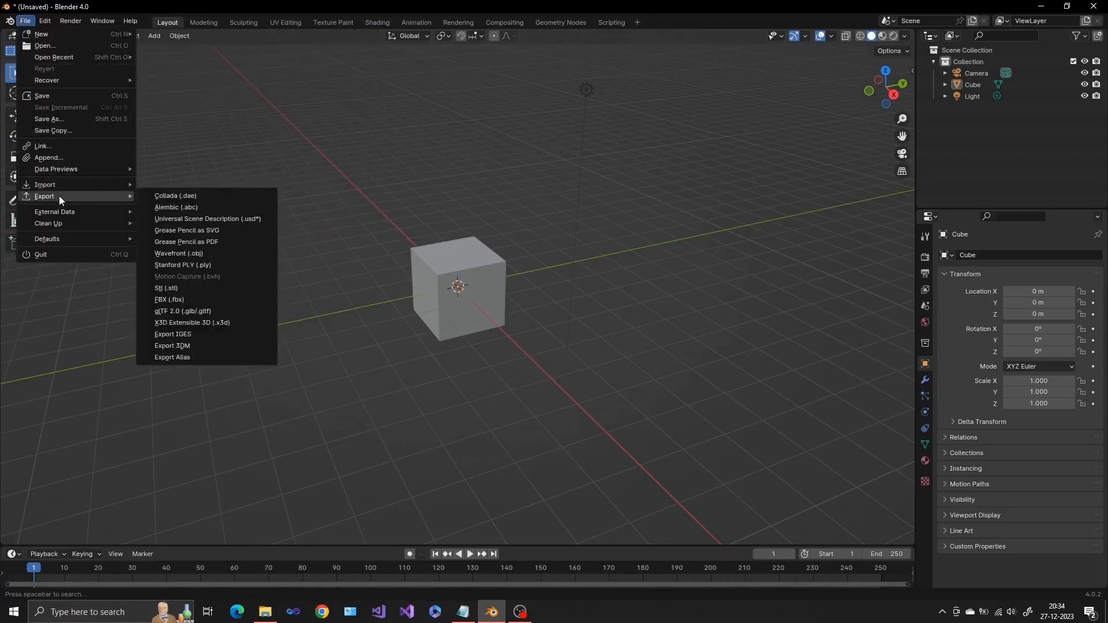
{"action": "mouse_move", "coordinate": [185, 359]}
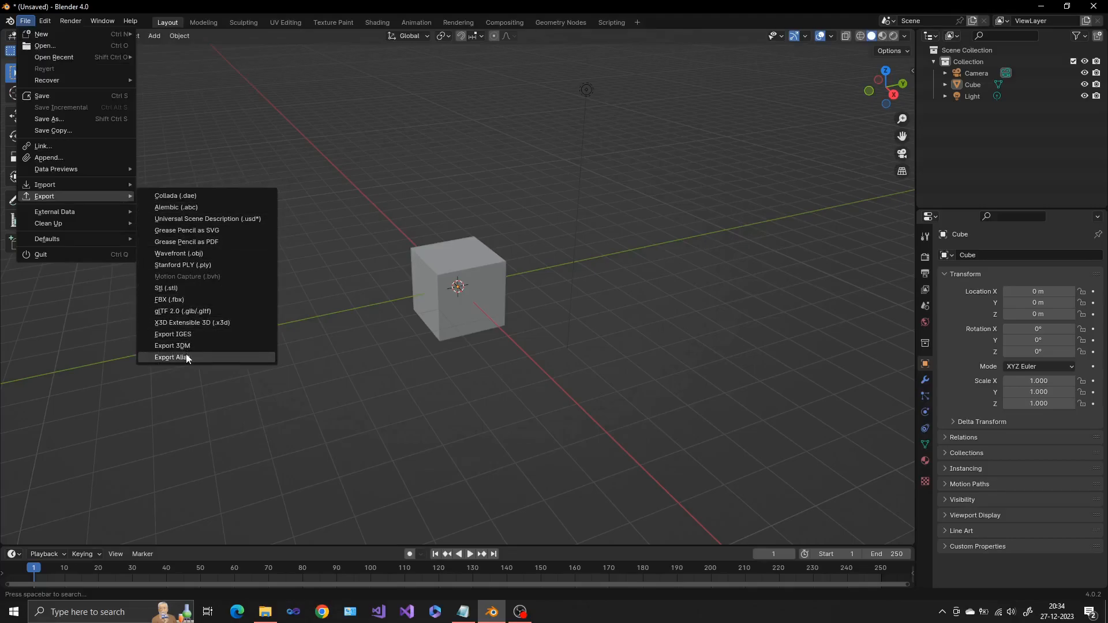
Launch Export Alias to show the untitled.wire file browser and its export options
{"action": "left_click", "coordinate": [173, 358]}
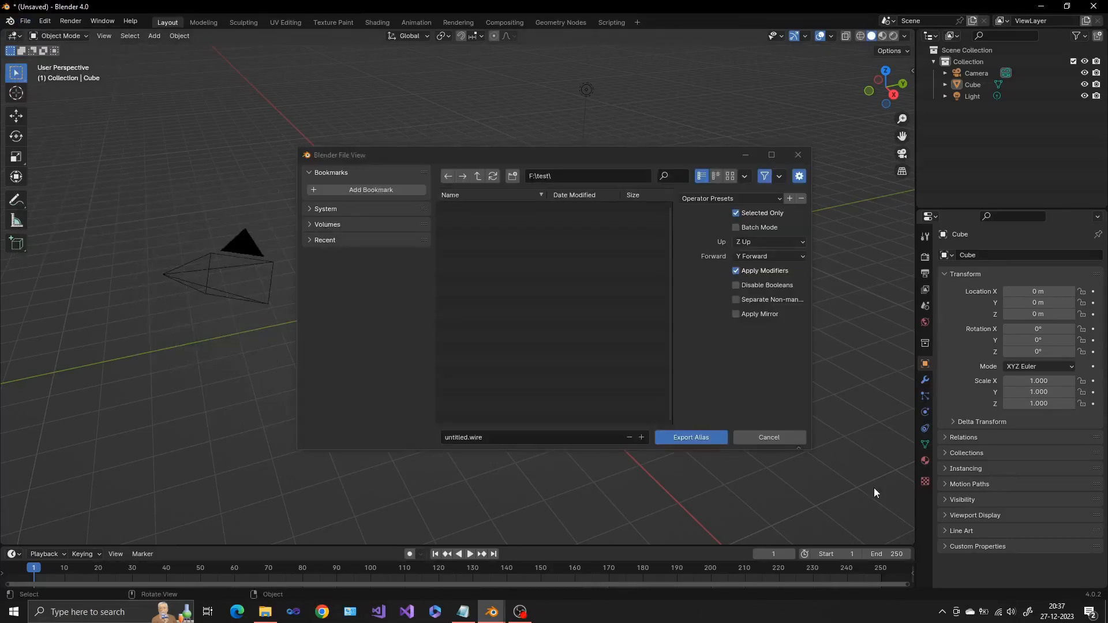
{"action": "mouse_move", "coordinate": [871, 403]}
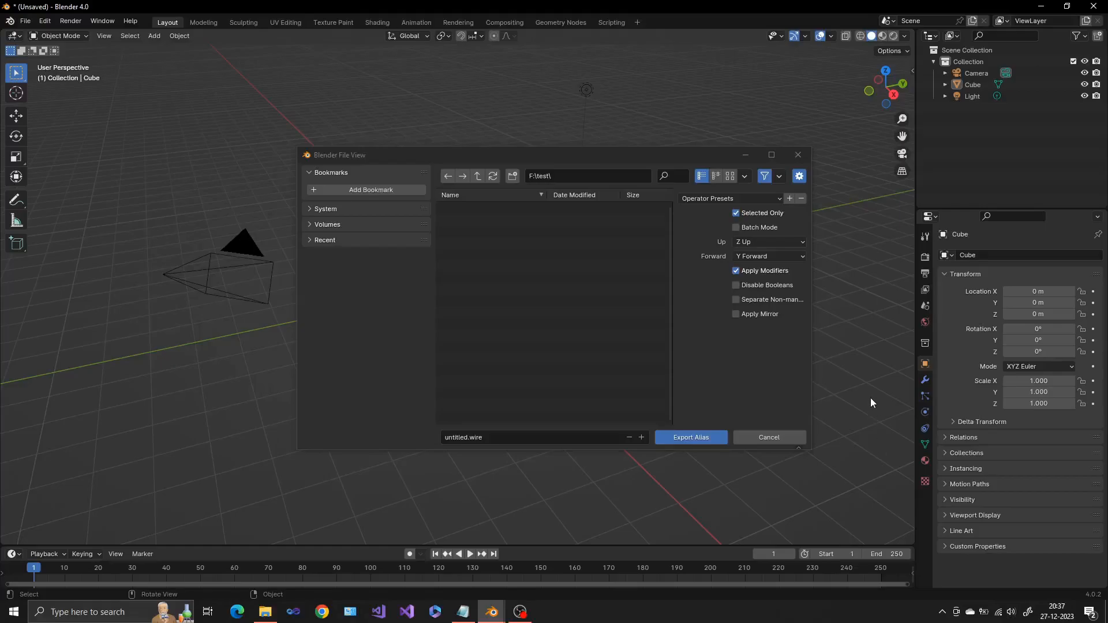
{"action": "mouse_move", "coordinate": [871, 393]}
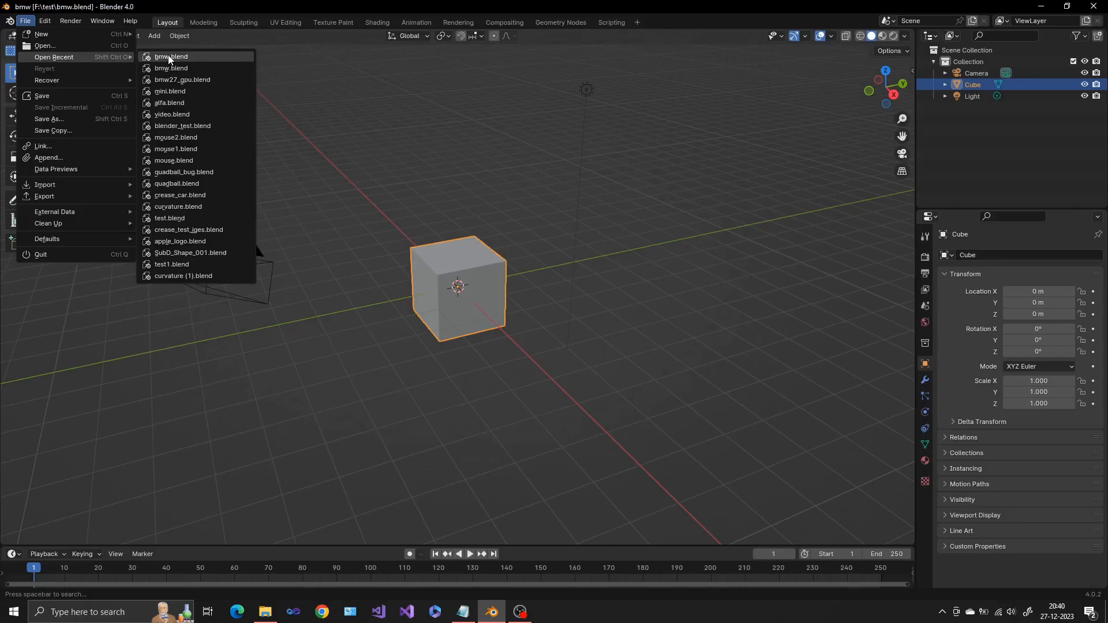
Open the recent bmw.blend and apply carShell's Subsurf modifier, leaving only Mirror
{"action": "left_click", "coordinate": [170, 56]}
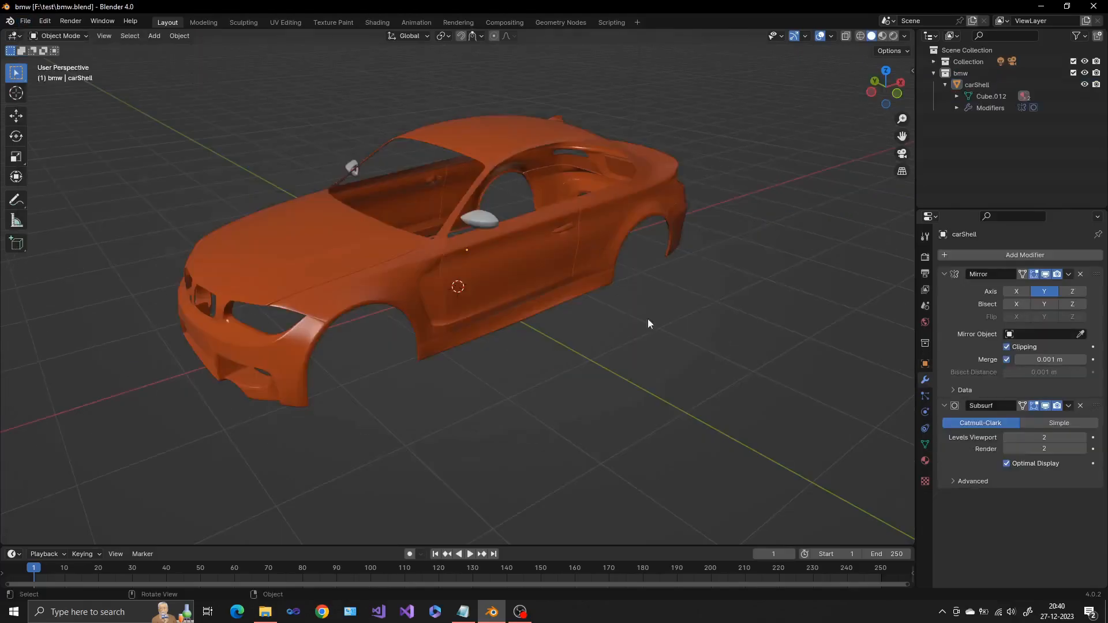
{"action": "mouse_move", "coordinate": [718, 436]}
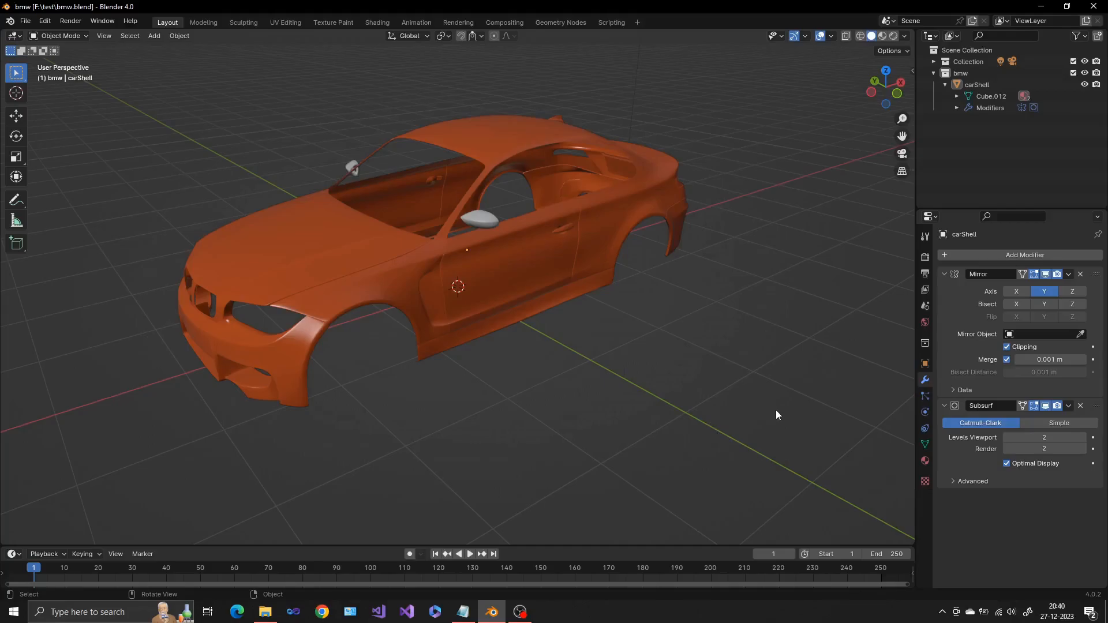
{"action": "mouse_move", "coordinate": [198, 416]}
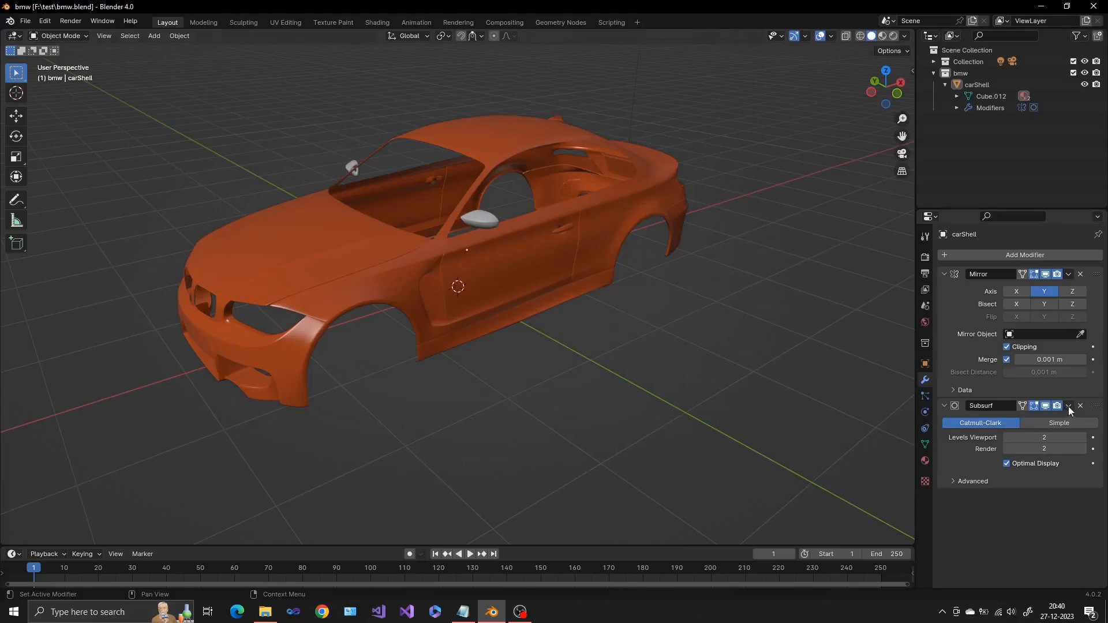
{"action": "mouse_move", "coordinate": [1071, 411]}
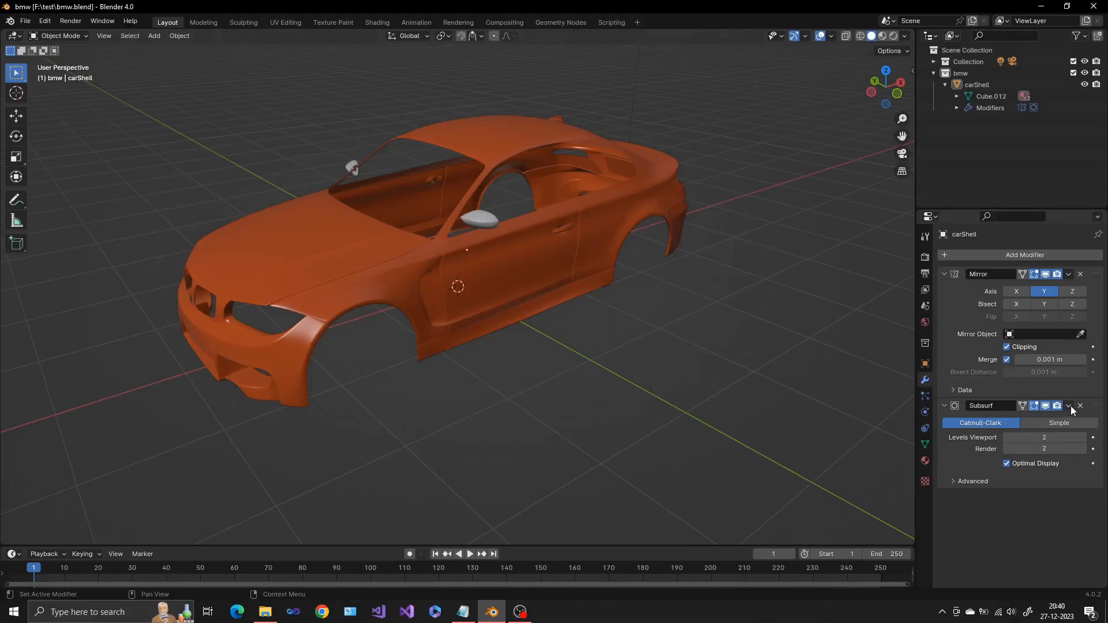
{"action": "left_click", "coordinate": [1069, 406]}
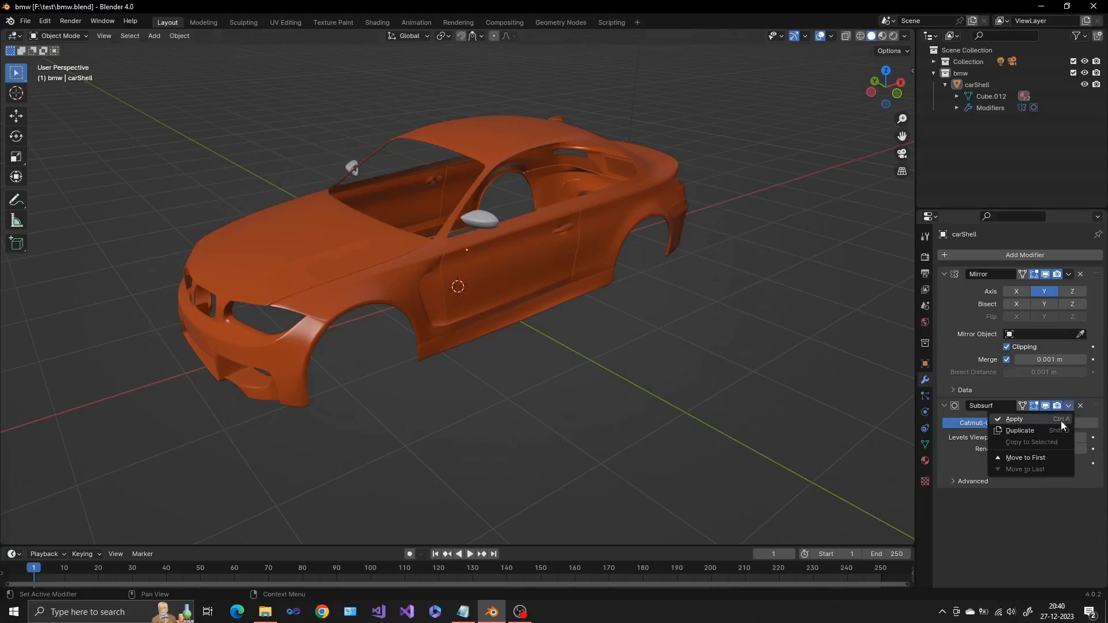
{"action": "left_click", "coordinate": [1013, 419]}
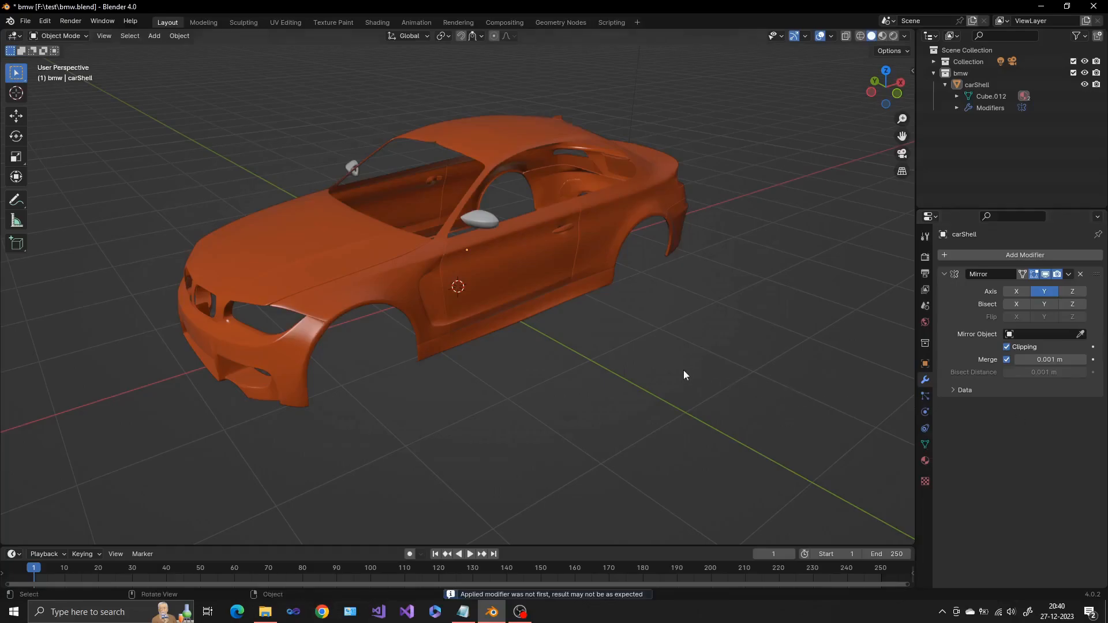
{"action": "mouse_move", "coordinate": [336, 246]}
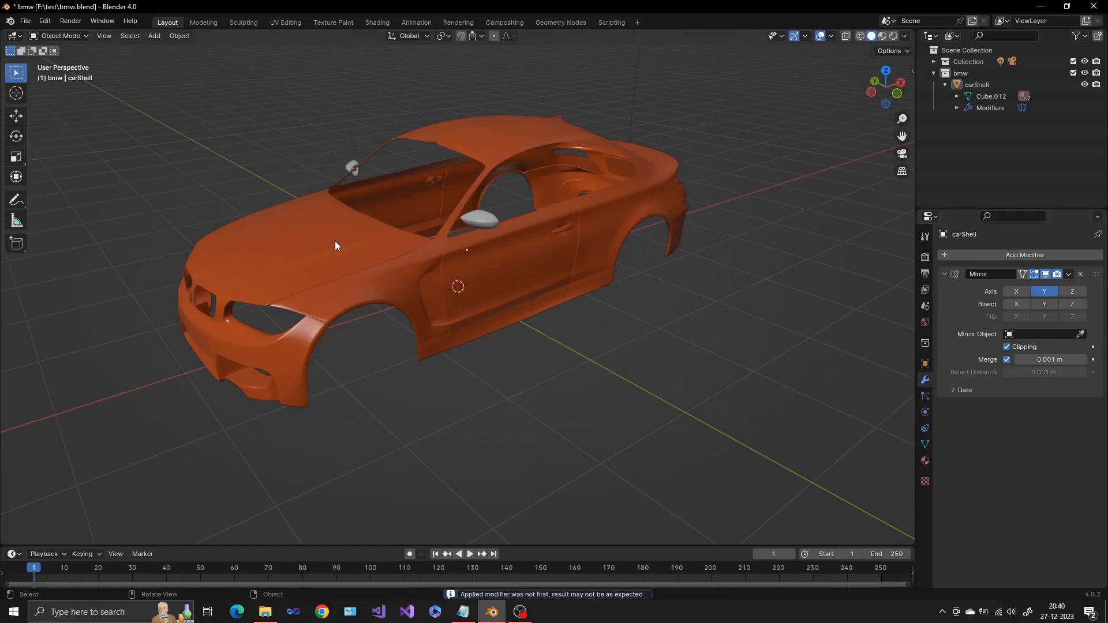
Export the selected carShell as F:\test\bmw_mesh.wire via Export Alias
{"action": "left_click", "coordinate": [336, 245]}
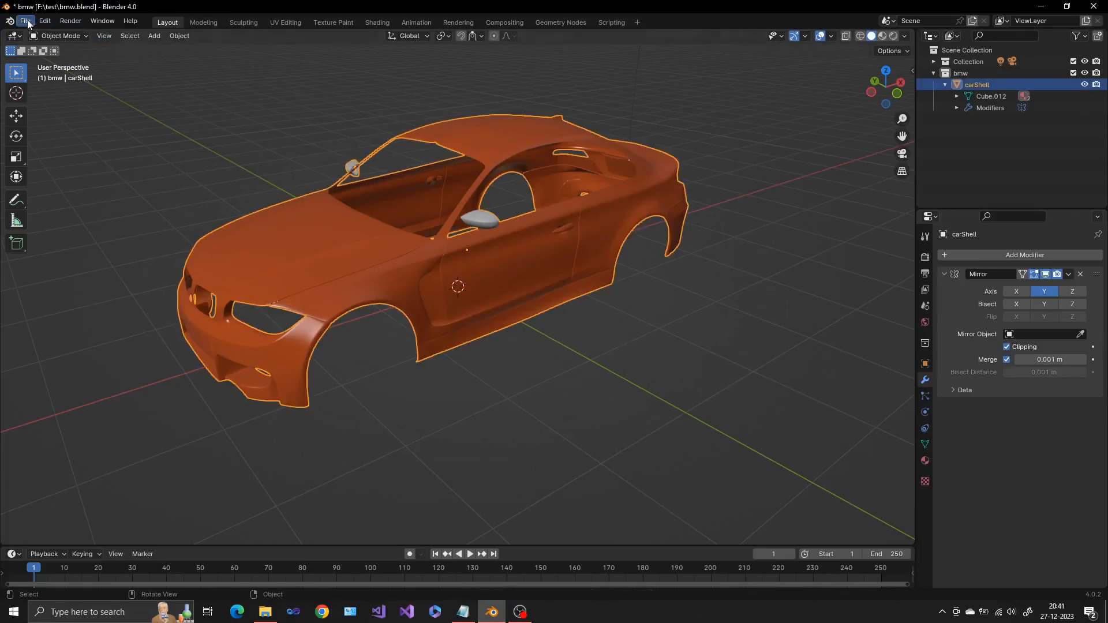
{"action": "left_click", "coordinate": [25, 21]}
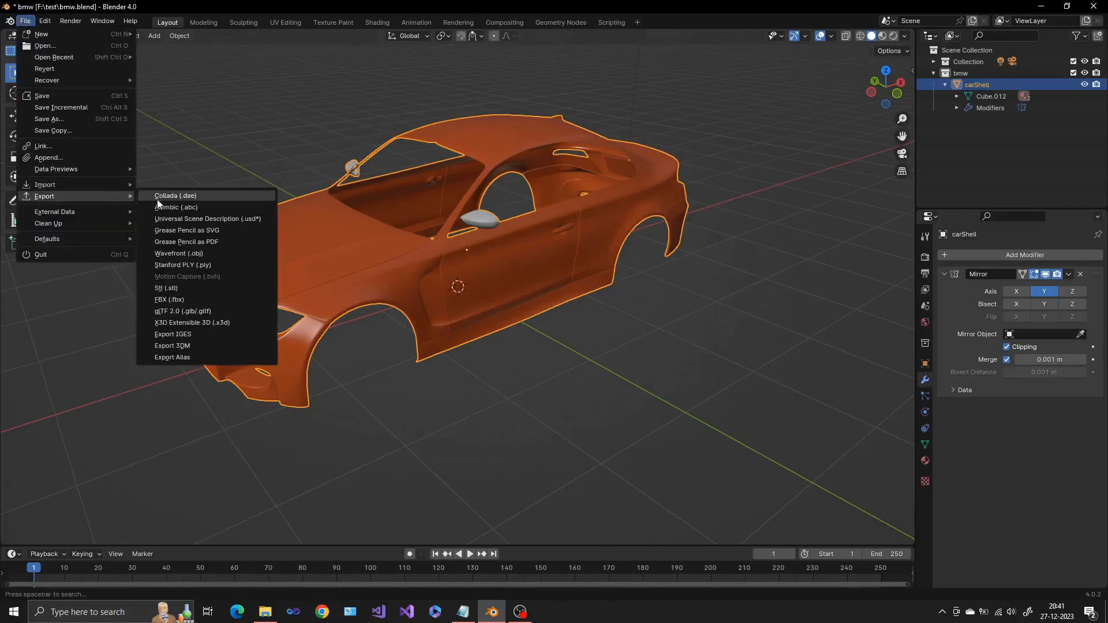
{"action": "left_click", "coordinate": [172, 356]}
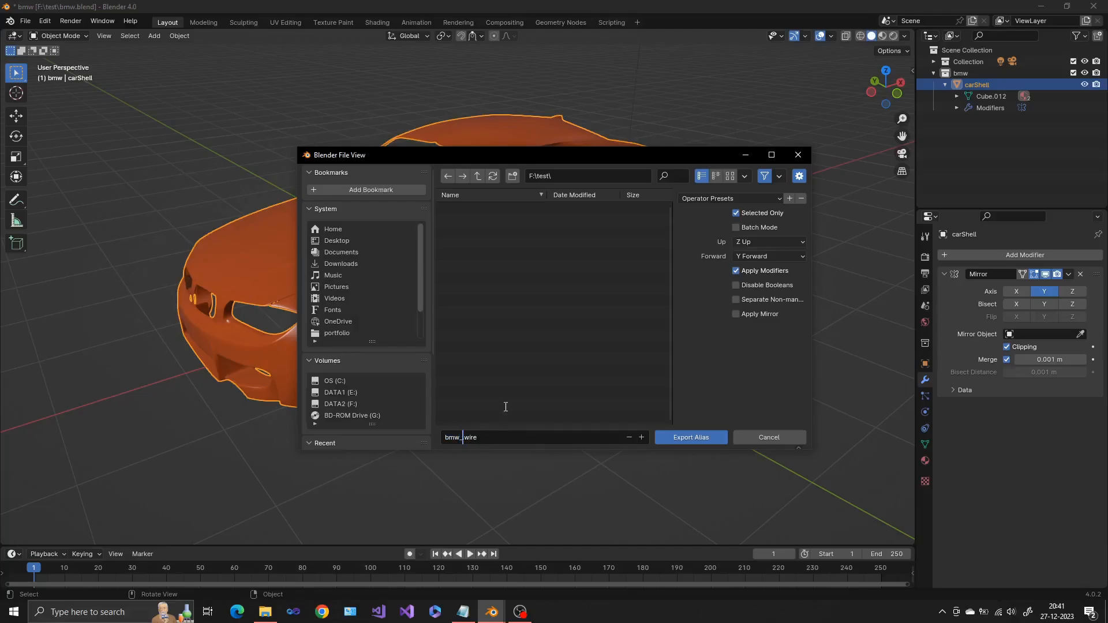
{"action": "type", "text": "mesh."}
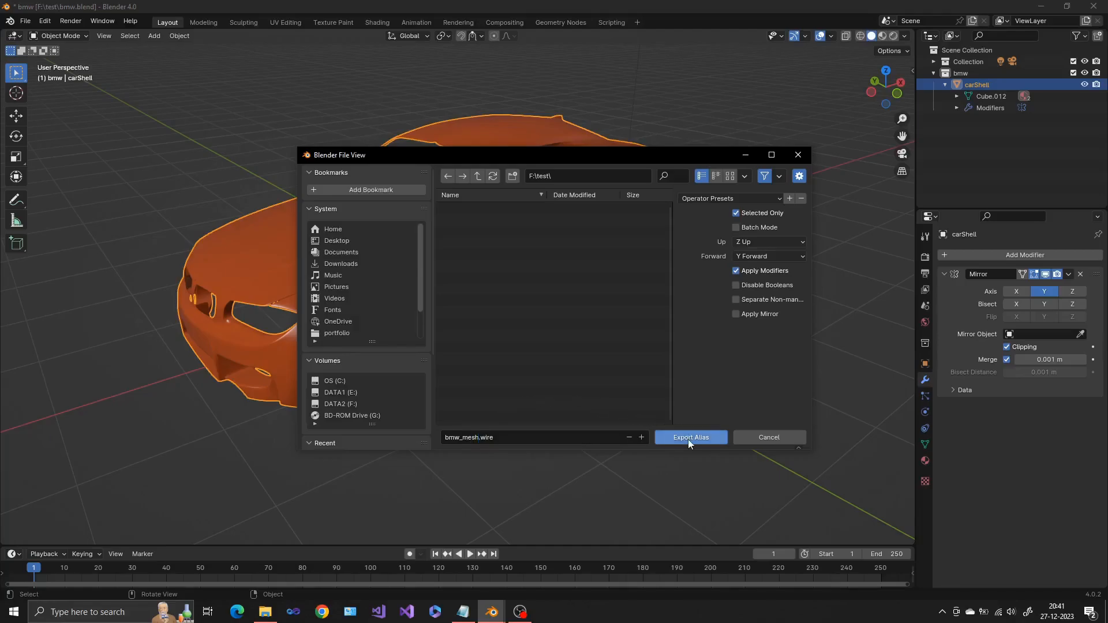
{"action": "left_click", "coordinate": [690, 437]}
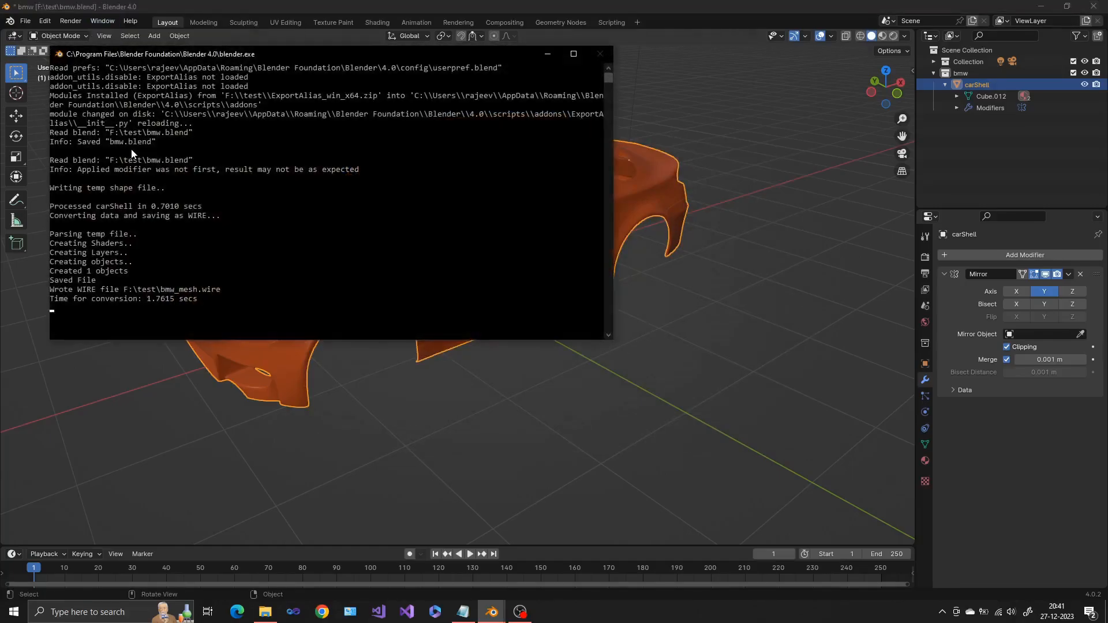
{"action": "mouse_move", "coordinate": [123, 307]}
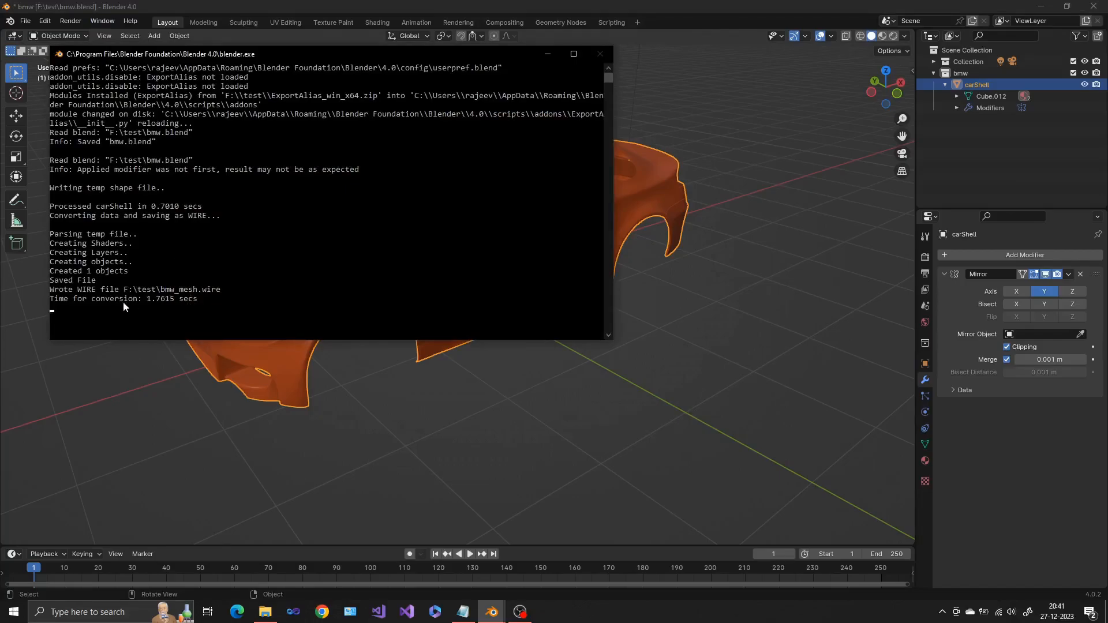
{"action": "mouse_move", "coordinate": [148, 276]}
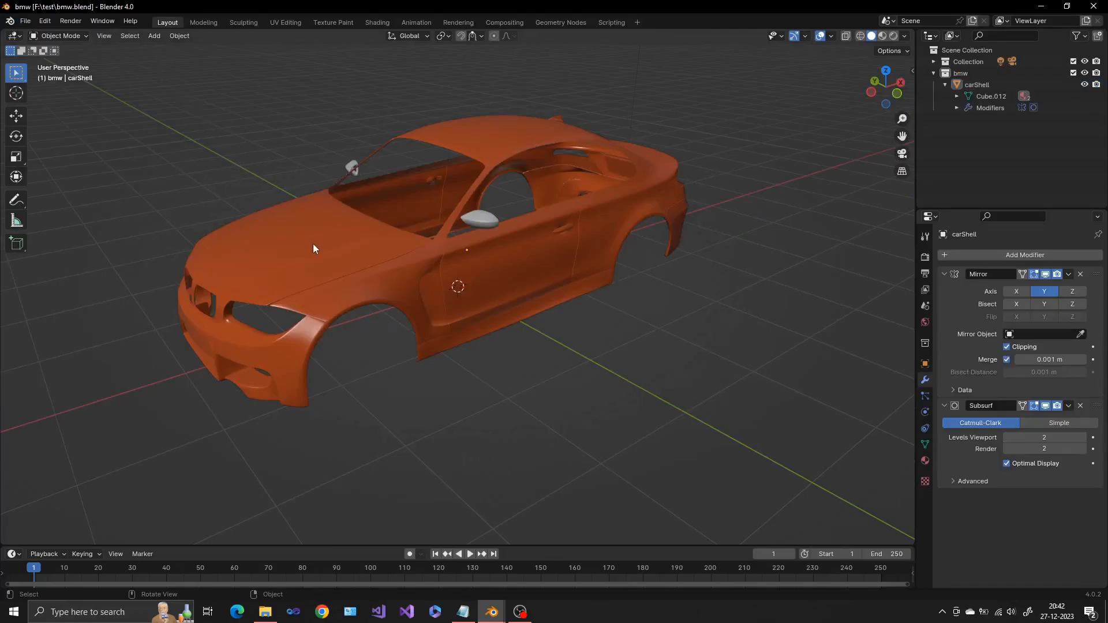
Show the File > Export format list with carShell selected
{"action": "left_click", "coordinate": [24, 21]}
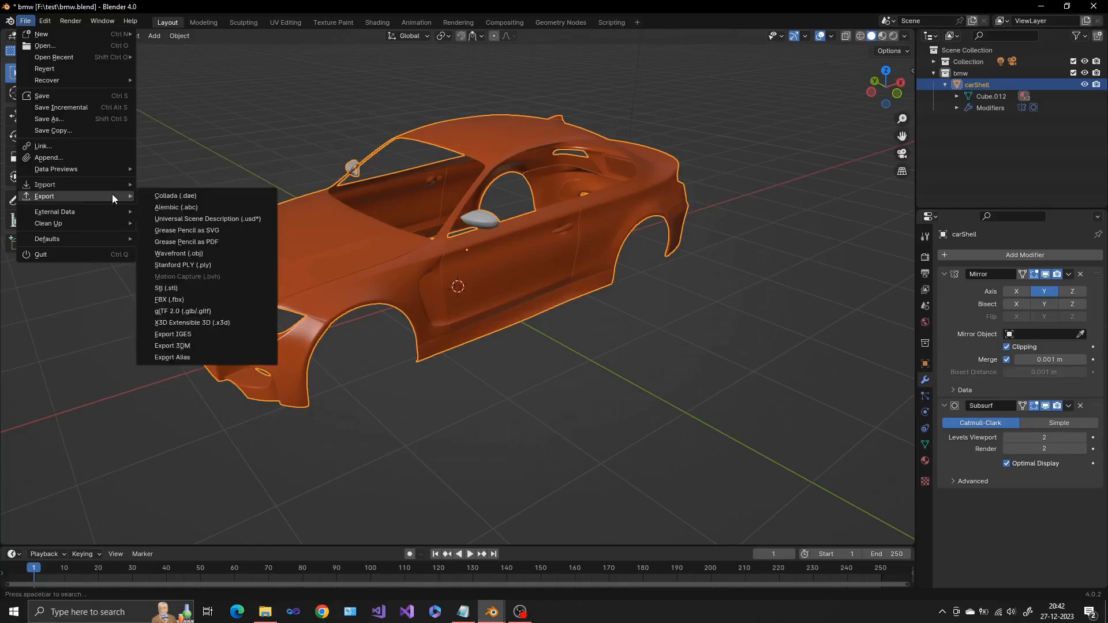
Export carShell as bmw_subd.wire with Separate Non-manifold and Apply Mirror enabled
{"action": "left_click", "coordinate": [172, 358]}
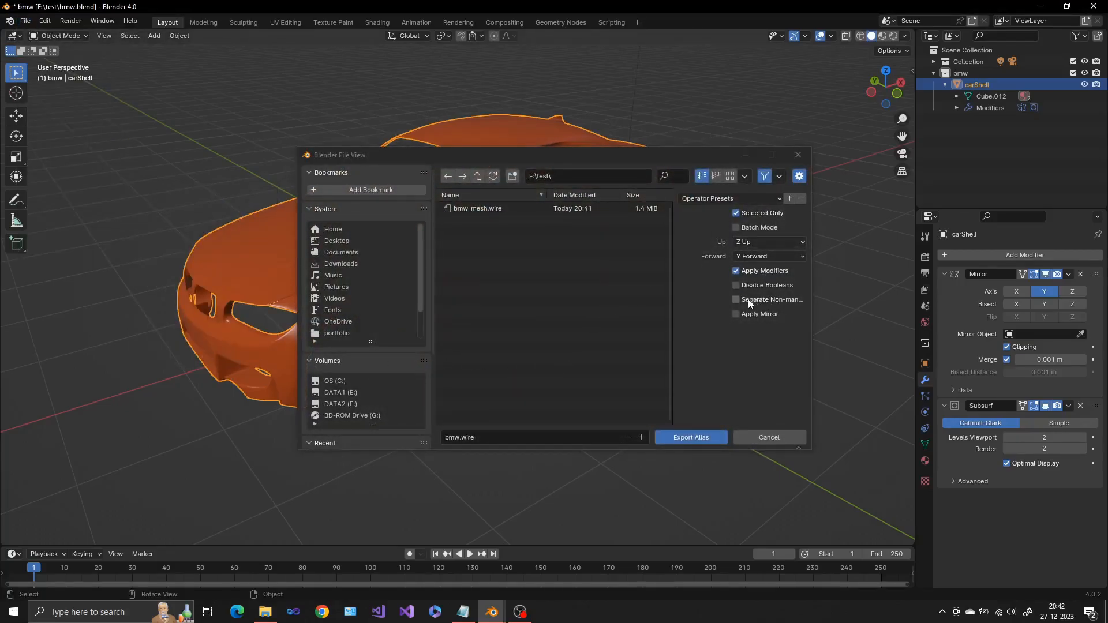
{"action": "left_click", "coordinate": [736, 299]}
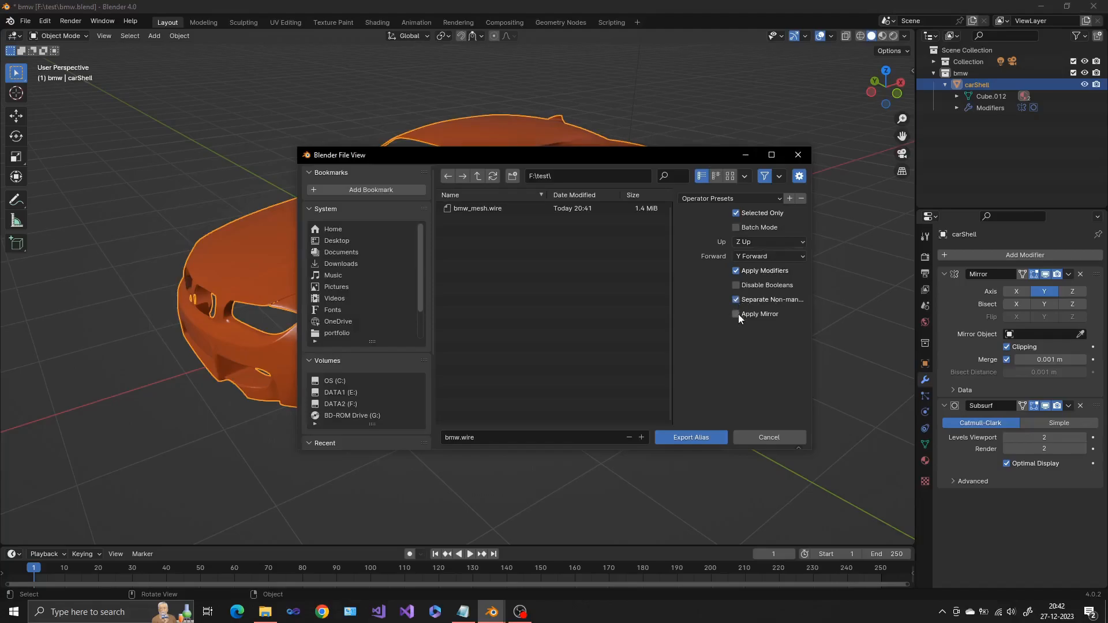
{"action": "left_click", "coordinate": [736, 314]}
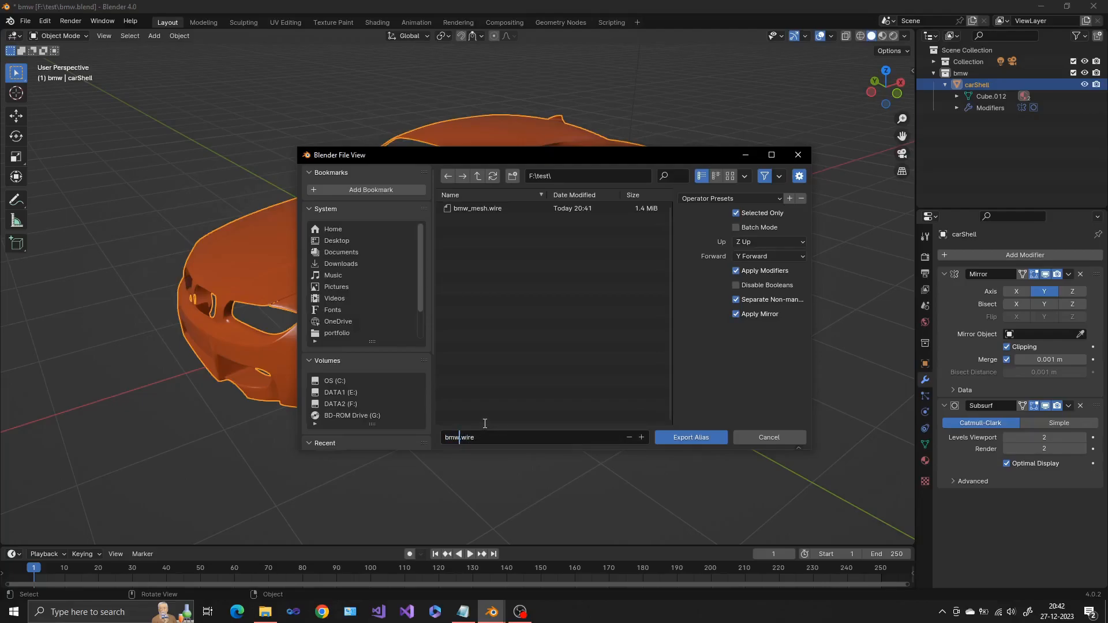
{"action": "type", "text": "_sub"}
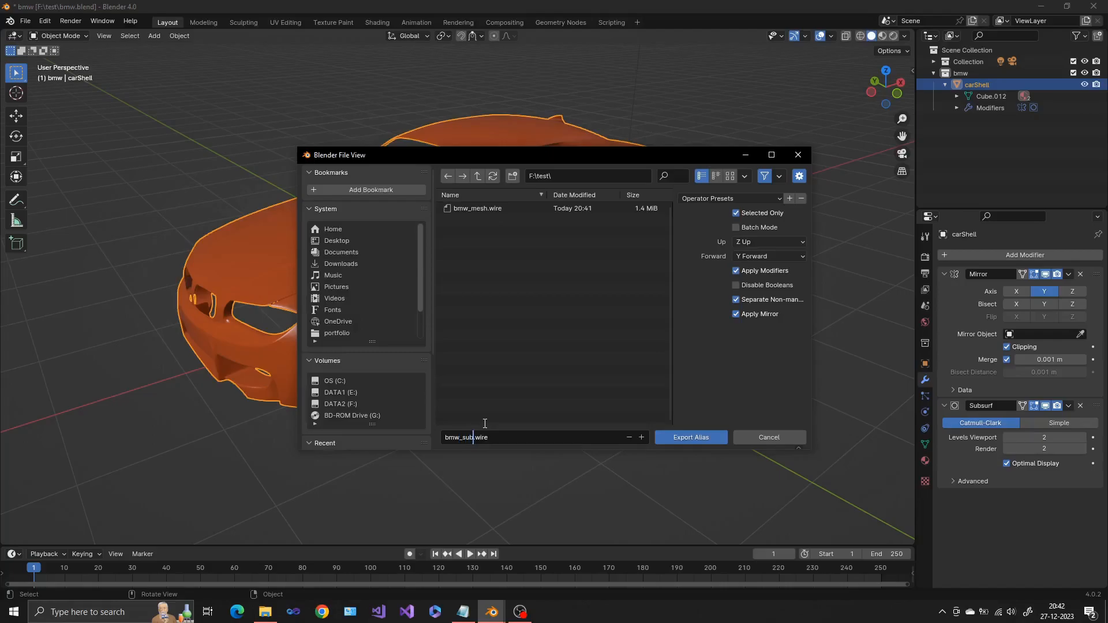
{"action": "type", "text": "bmw_subd.wire"}
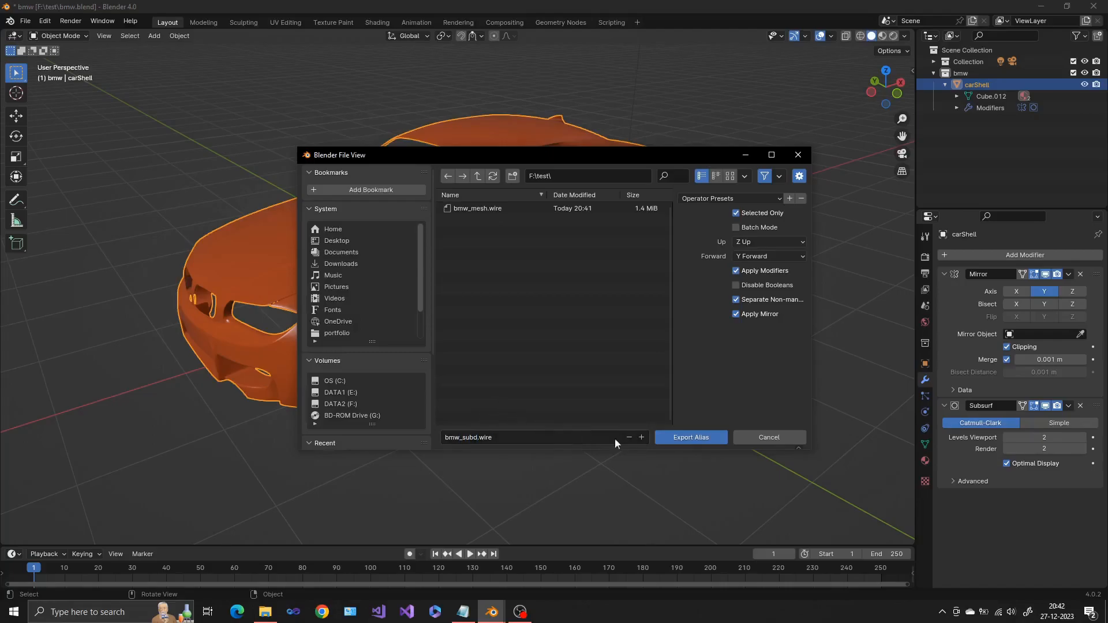
{"action": "left_click", "coordinate": [690, 437]}
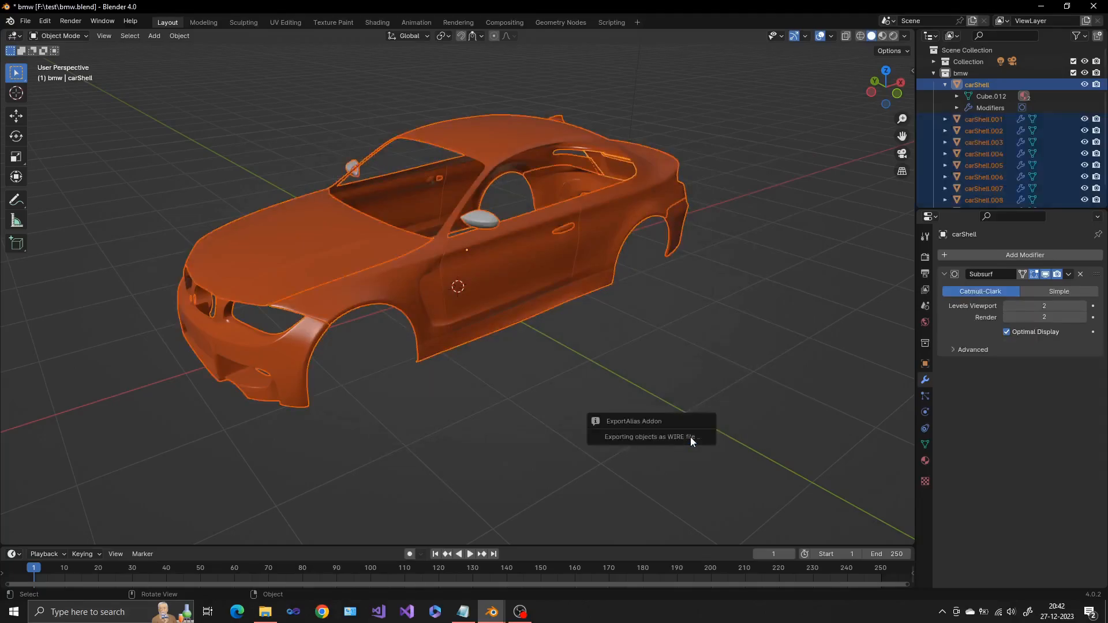
{"action": "mouse_move", "coordinate": [812, 377]}
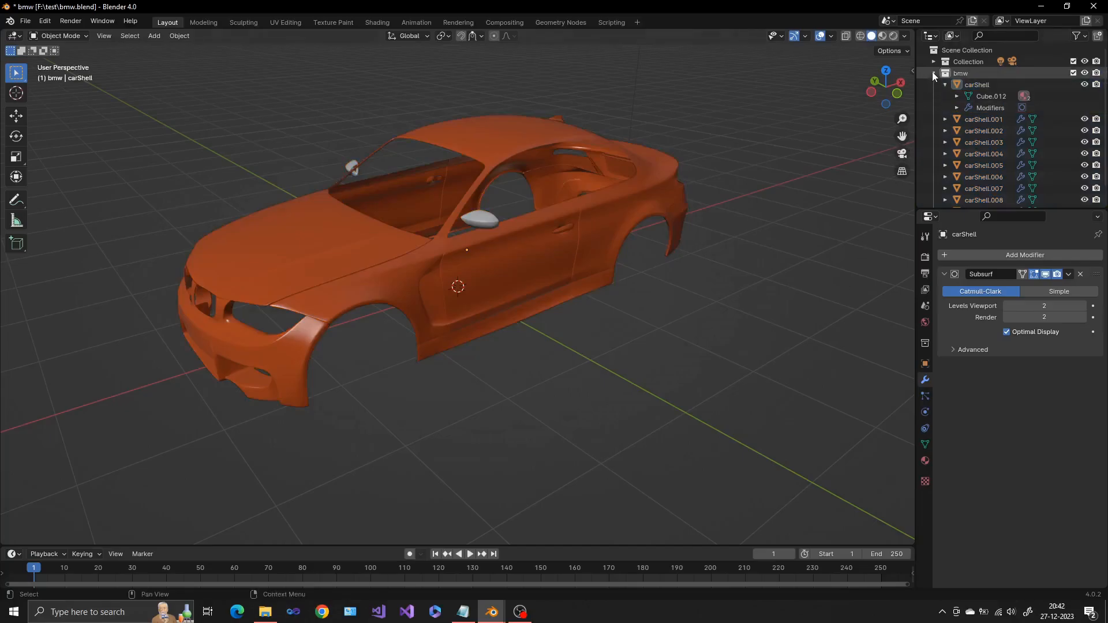
{"action": "mouse_move", "coordinate": [775, 237]}
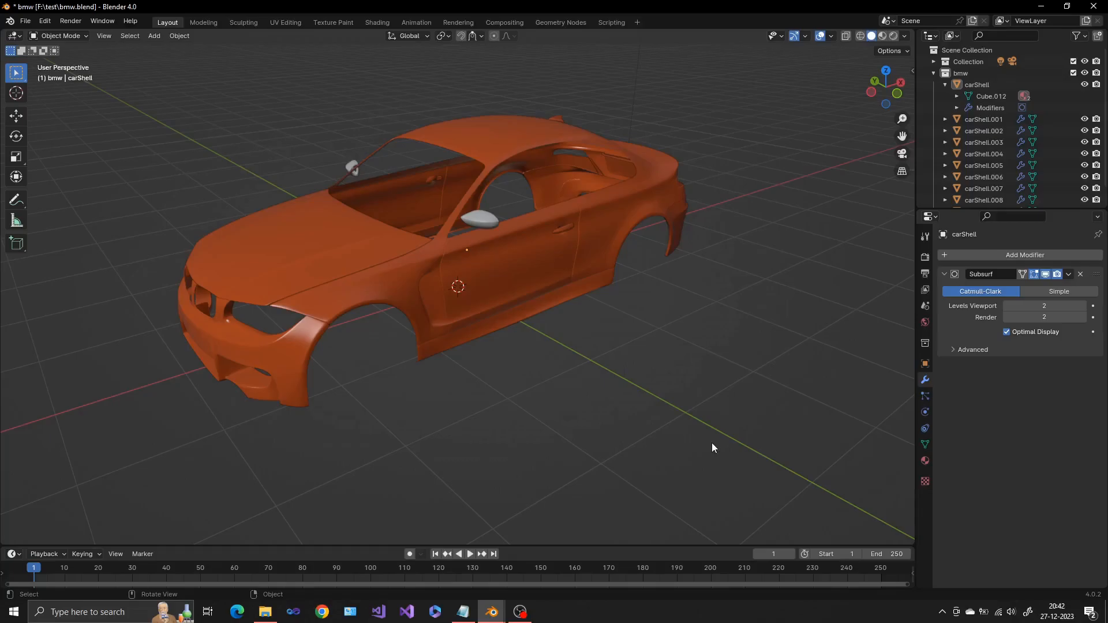
{"action": "mouse_move", "coordinate": [233, 111]}
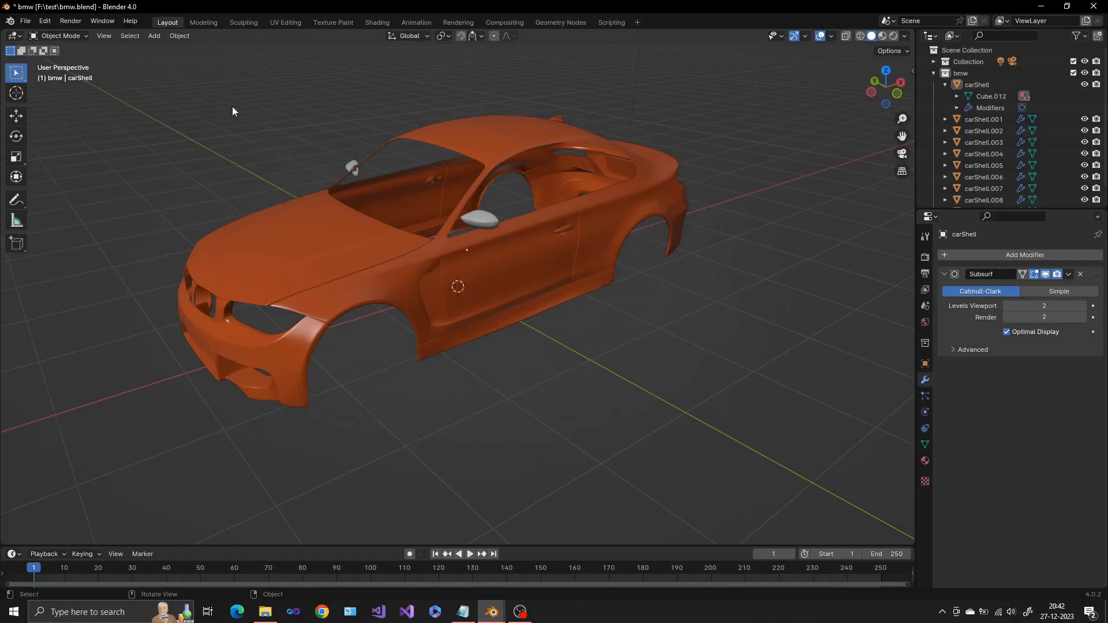
Show the console log confirming bmw_subd.wire was written with 10 objects
{"action": "left_click", "coordinate": [102, 21]}
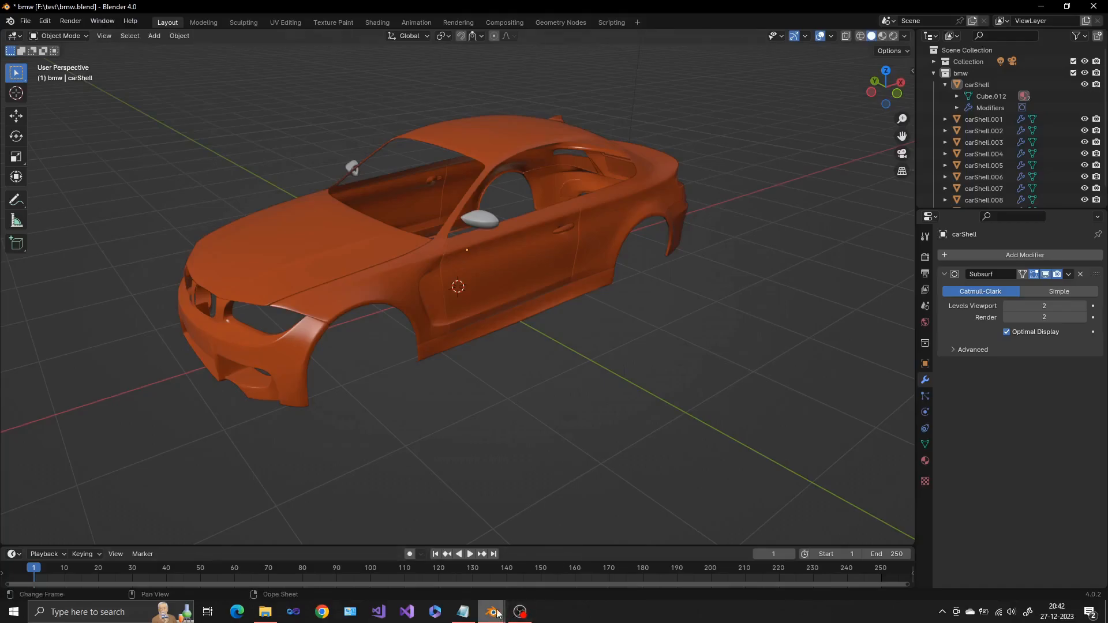
{"action": "left_click", "coordinate": [491, 612]}
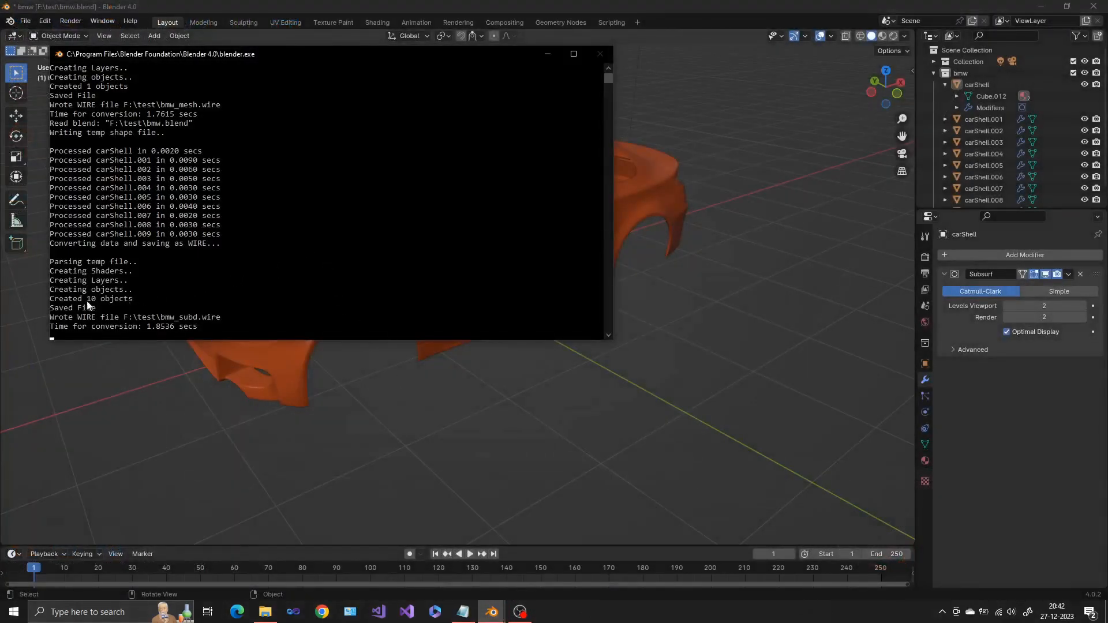
{"action": "mouse_move", "coordinate": [481, 290]}
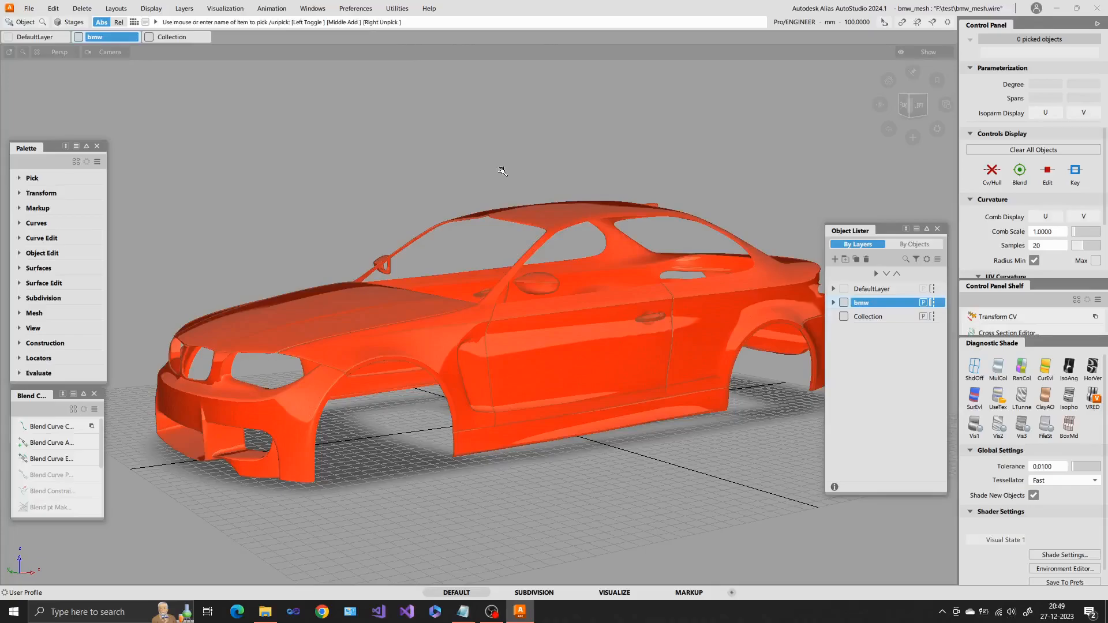
{"action": "mouse_move", "coordinate": [447, 144]}
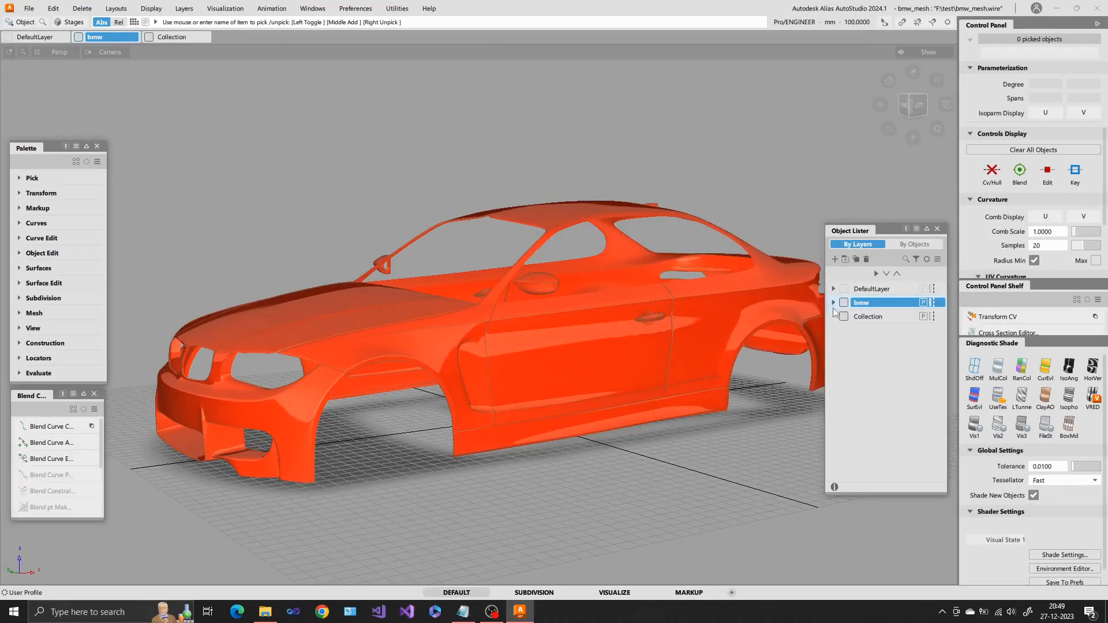
Expand the bmw layer in the Object Lister to reveal carShell, then view Visualization options
{"action": "left_click", "coordinate": [832, 302]}
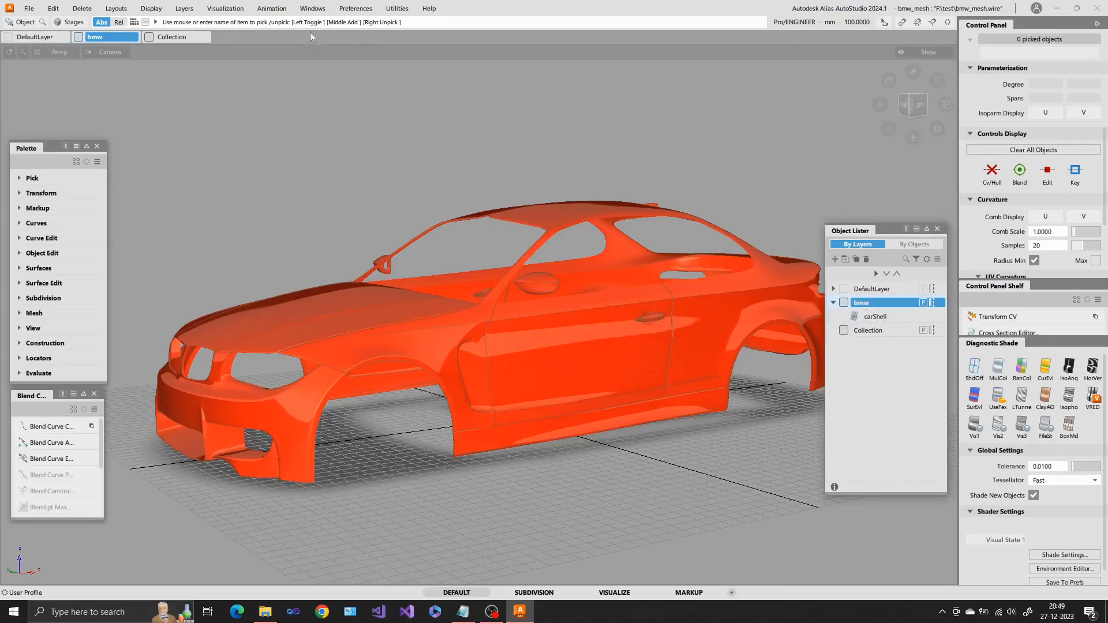
{"action": "left_click", "coordinate": [224, 8]}
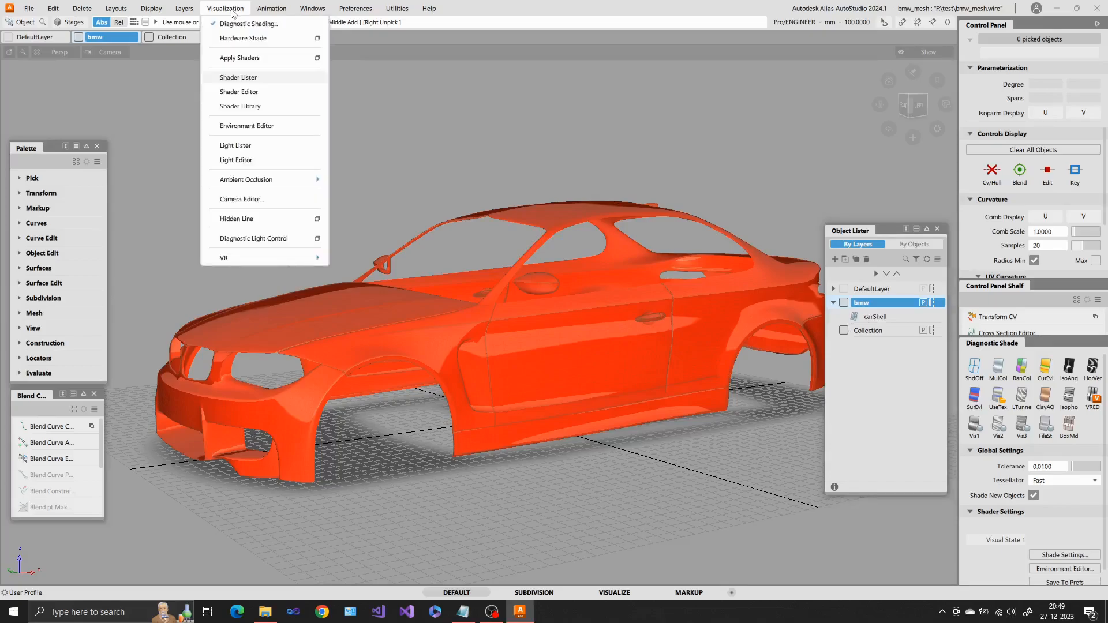
{"action": "mouse_move", "coordinate": [259, 85]}
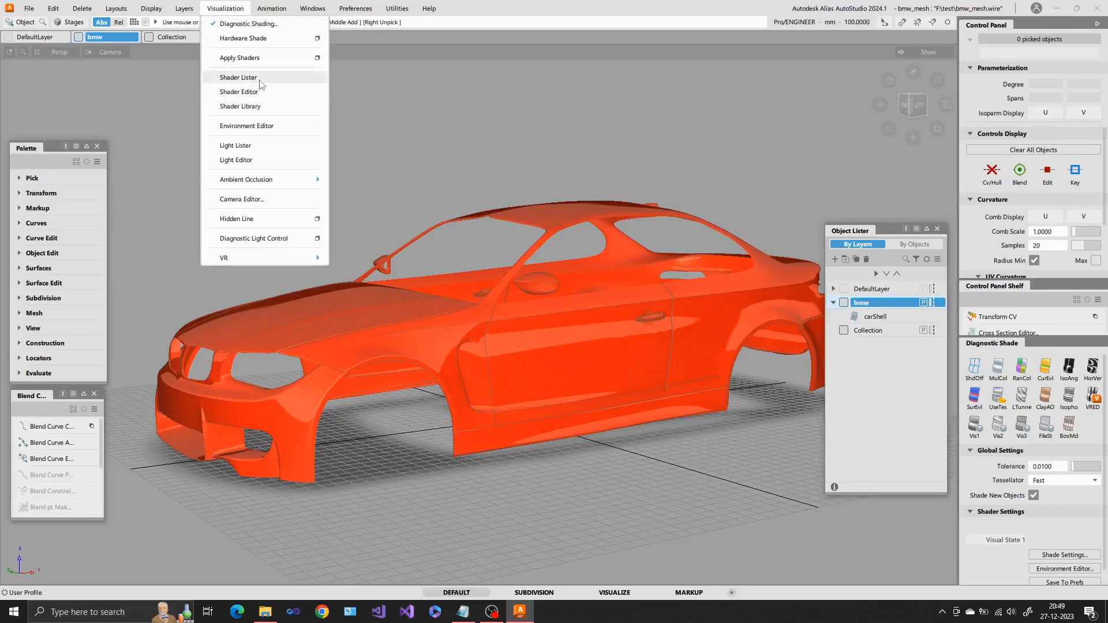
Dock the Shader Lister beside the Object Lister and list the bmw_mesh and bmw_subd stages
{"action": "left_click", "coordinate": [238, 77]}
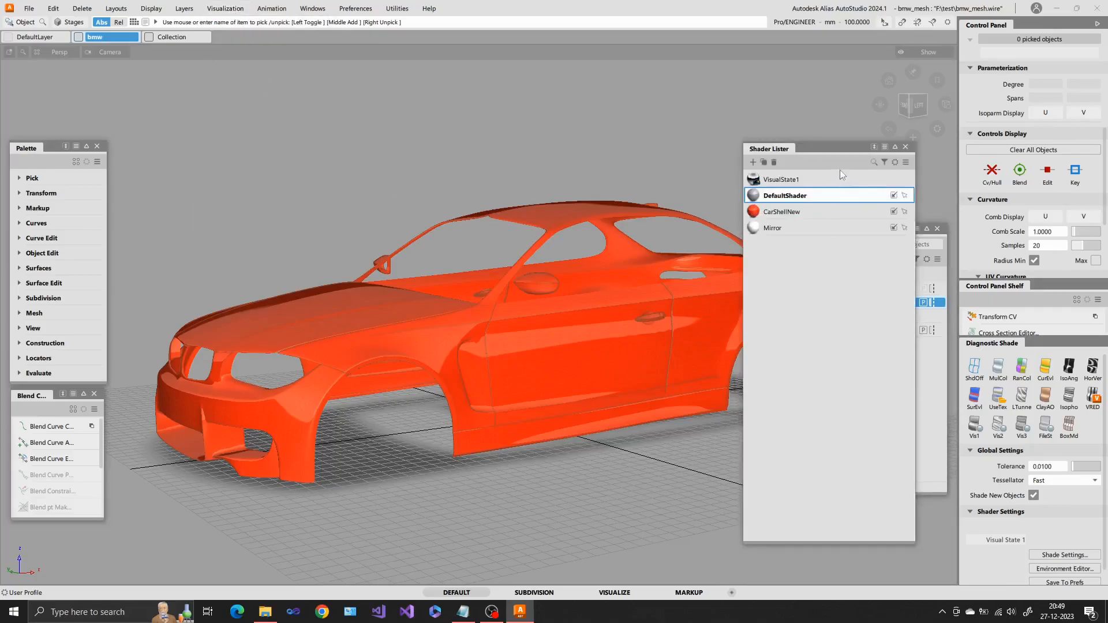
{"action": "left_click_drag", "start_coordinate": [769, 149], "coordinate": [665, 167]}
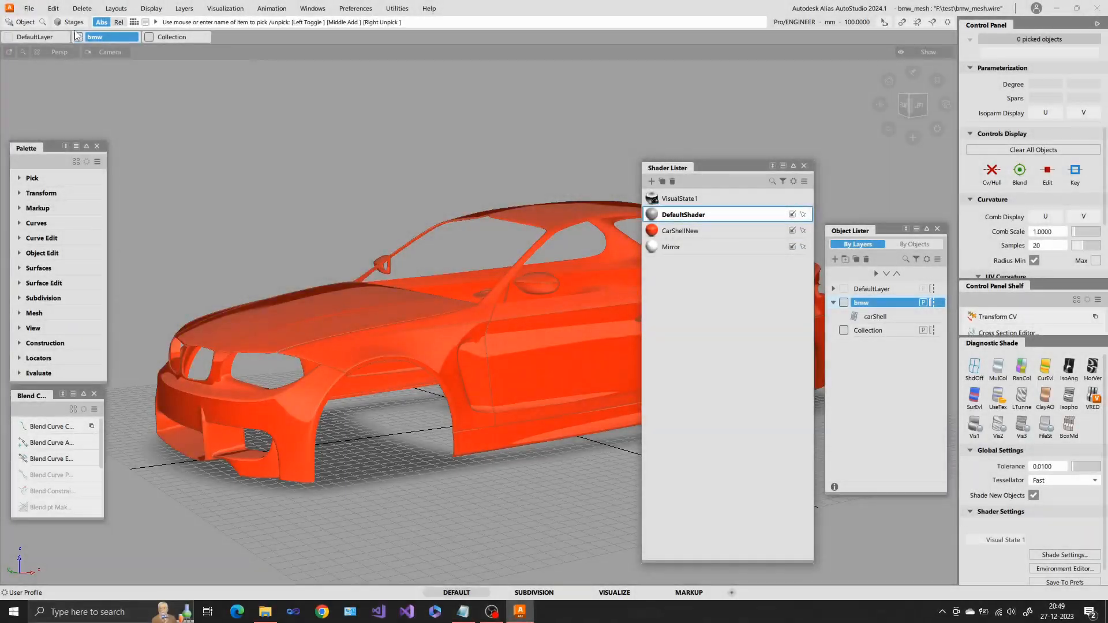
{"action": "left_click", "coordinate": [73, 22]}
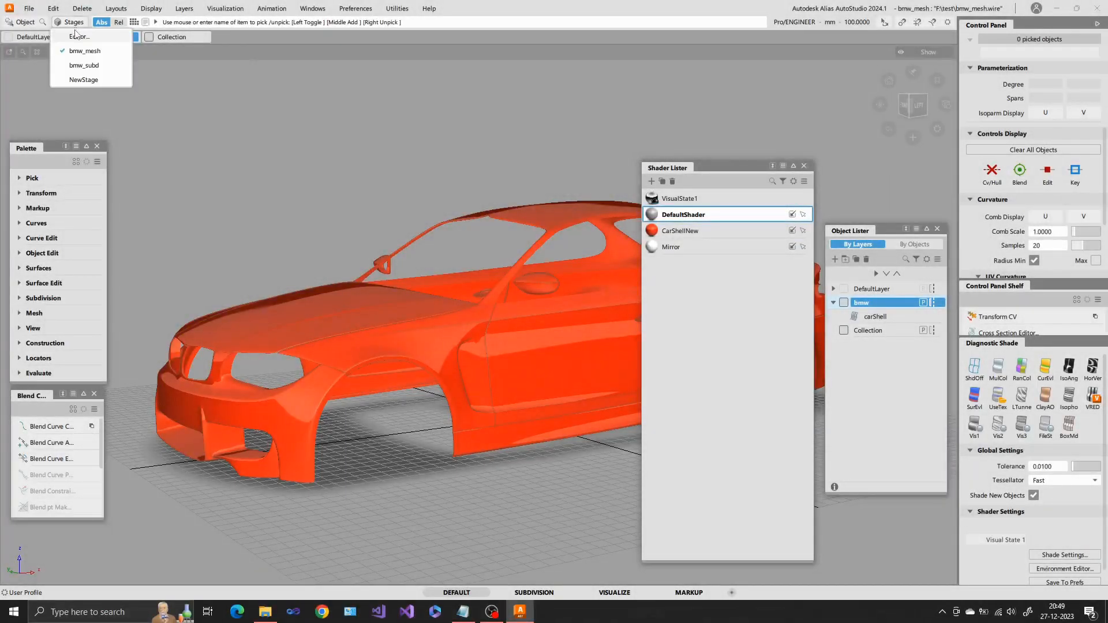
On the bmw_subd stage, pick both side mirror subdivs and bring up the Mirror shader's options
{"action": "left_click", "coordinate": [83, 65]}
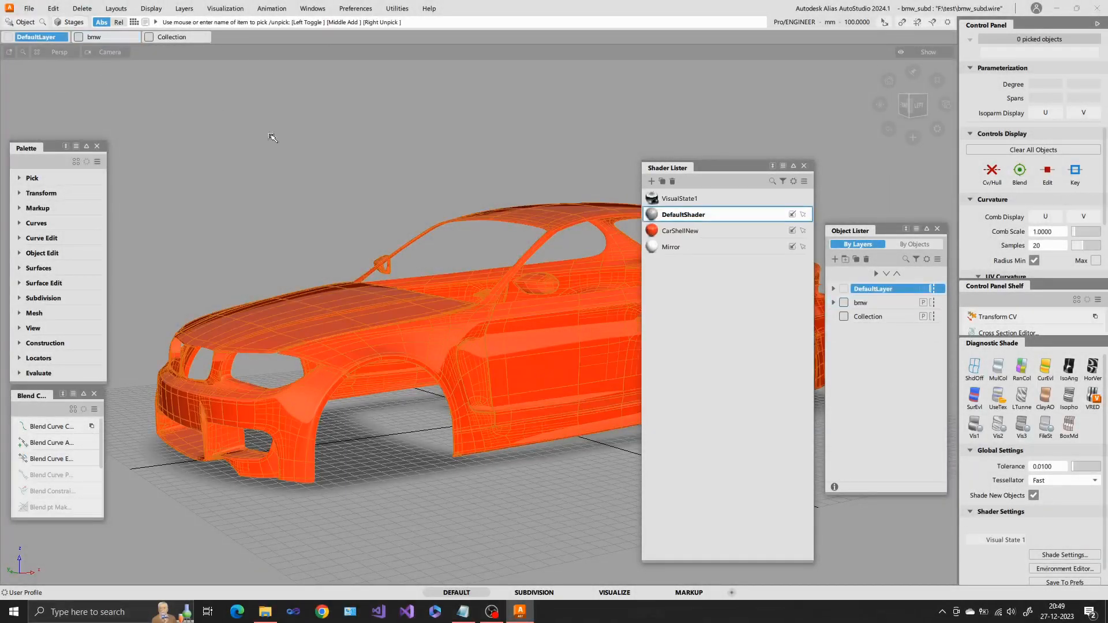
{"action": "mouse_move", "coordinate": [744, 297]}
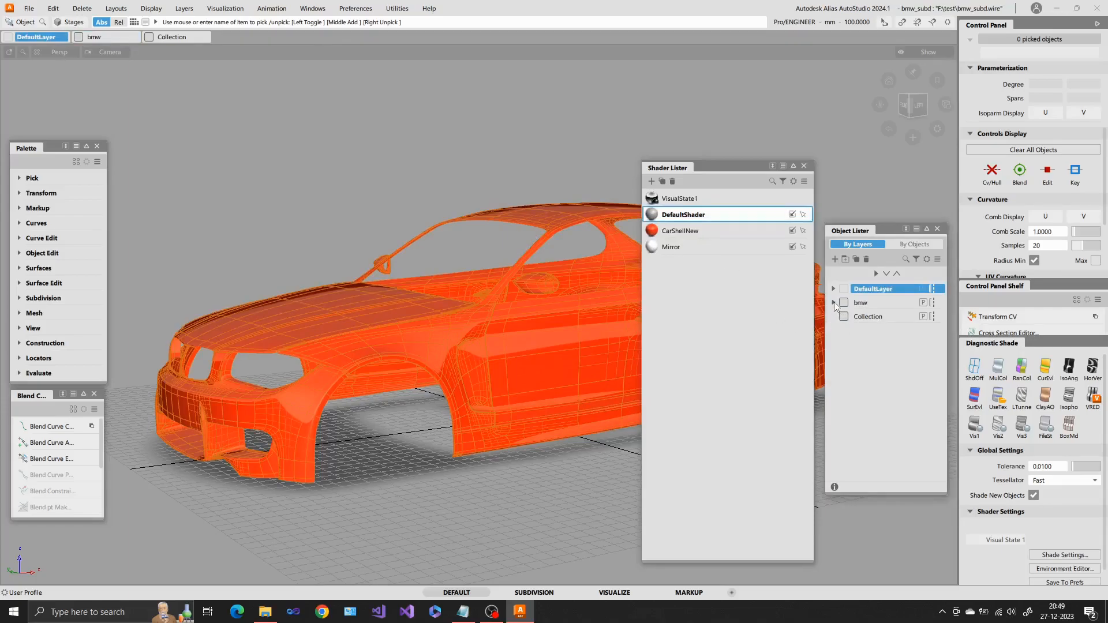
{"action": "left_click", "coordinate": [834, 302]}
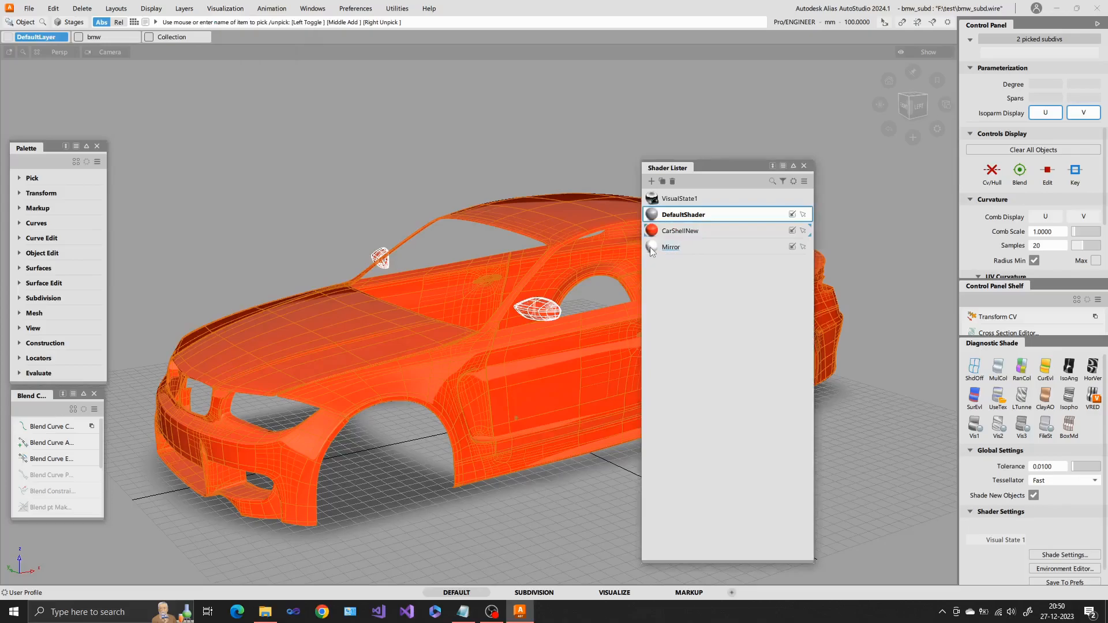
{"action": "right_click", "coordinate": [671, 247]}
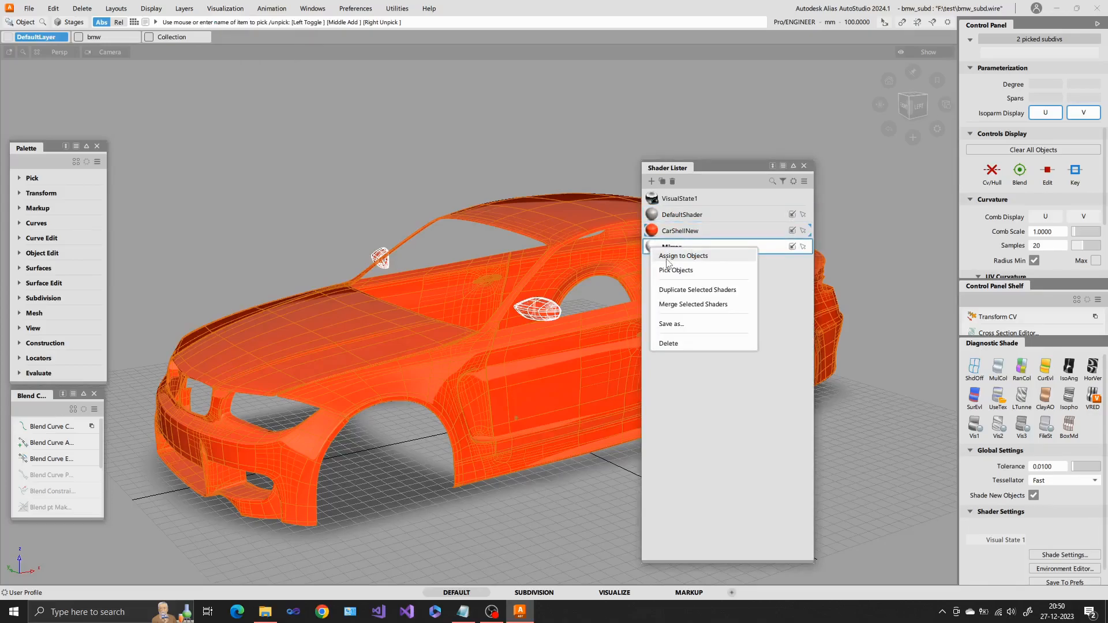